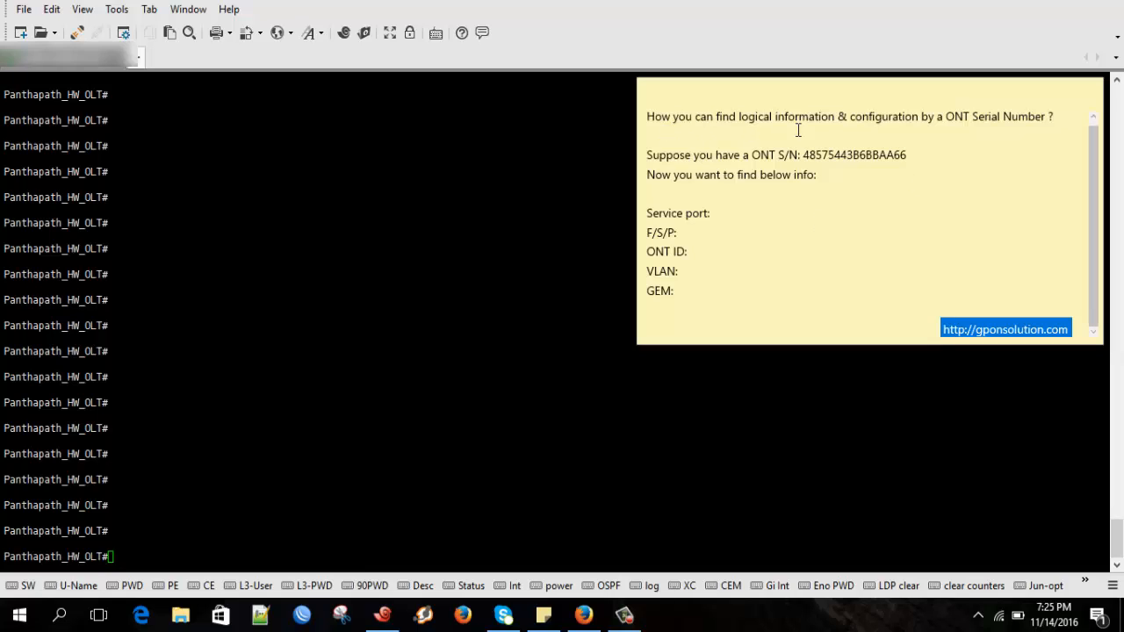
mouse_move(979, 129)
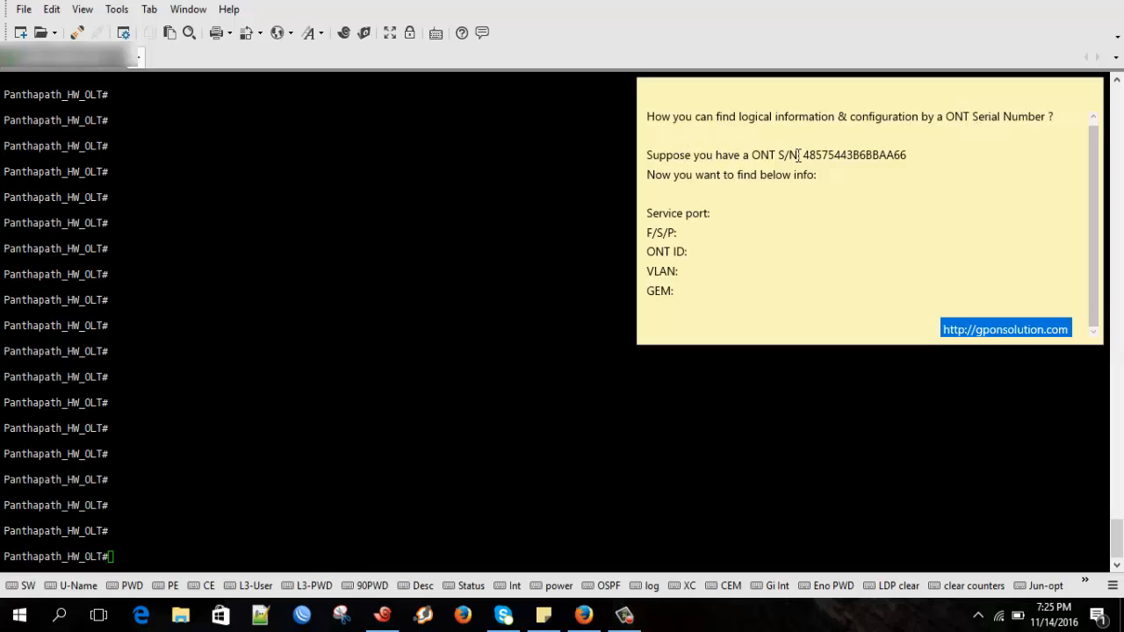
mouse_move(885, 173)
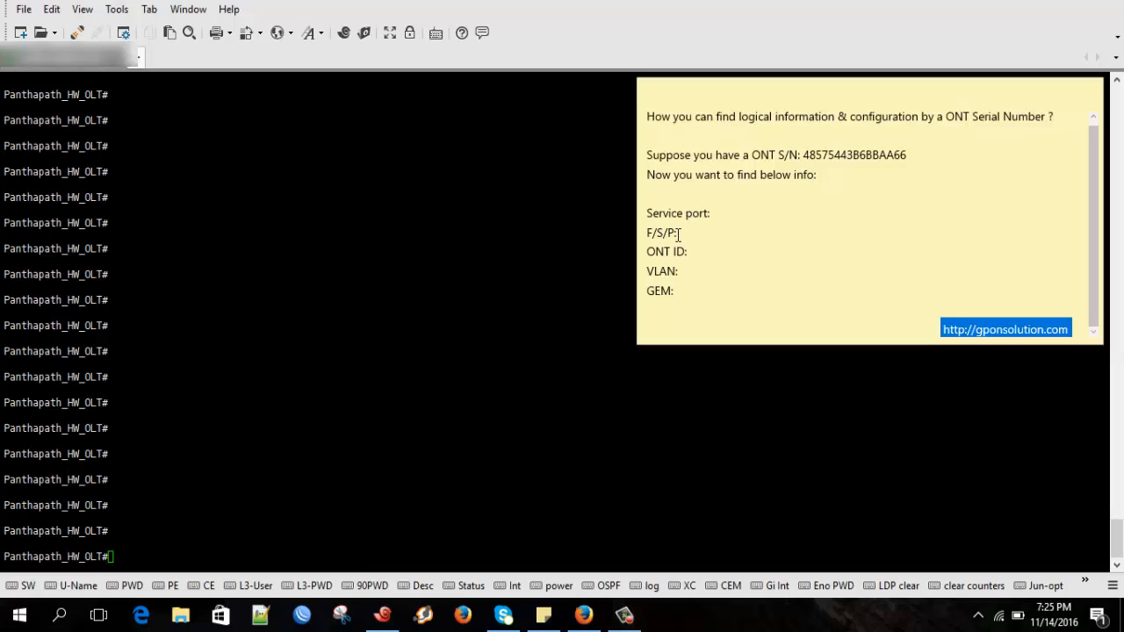
mouse_move(727, 216)
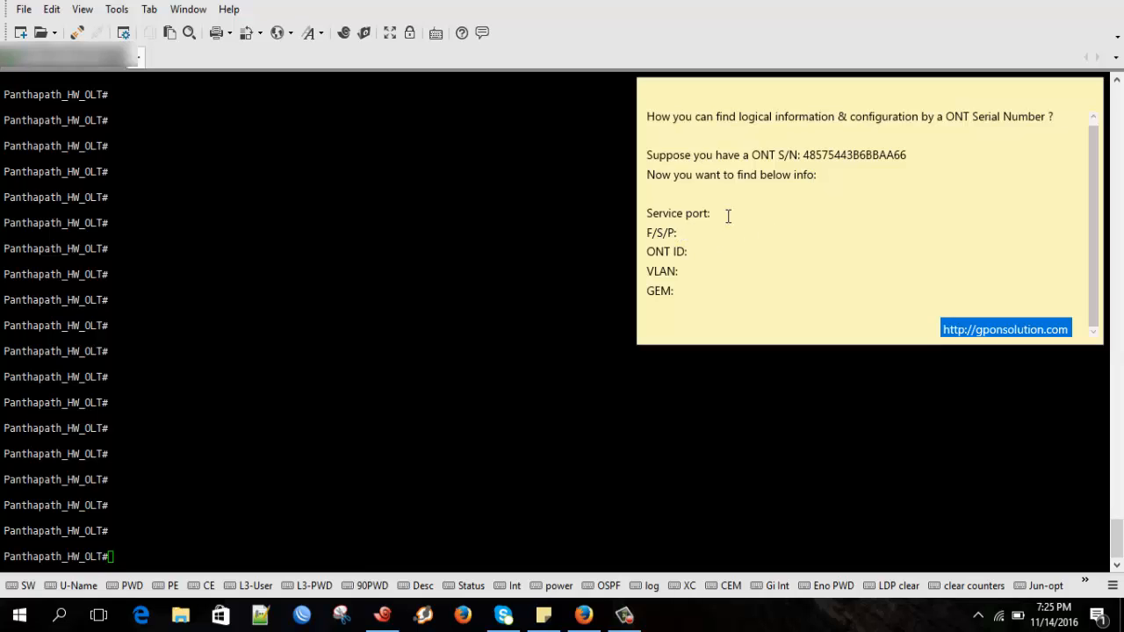
mouse_move(707, 220)
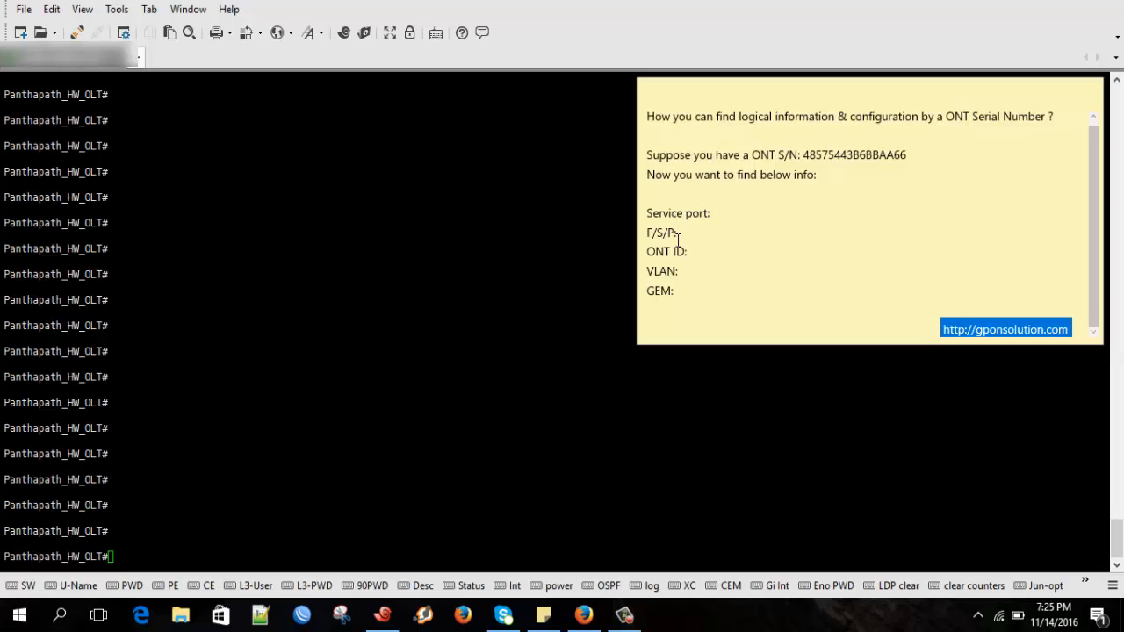
mouse_move(665, 298)
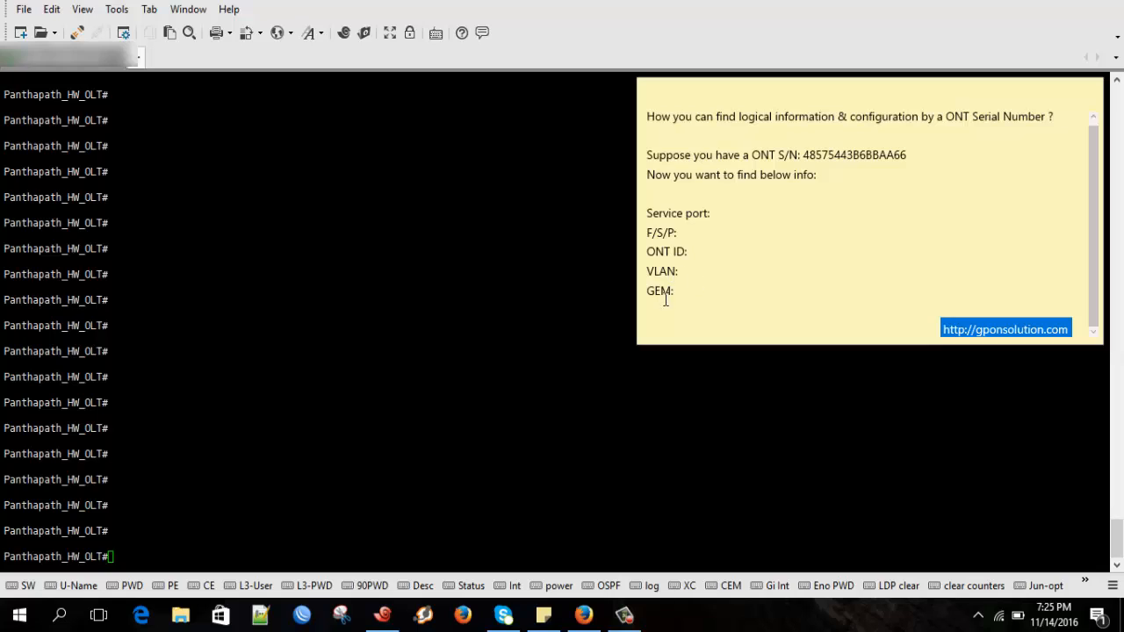
mouse_move(837, 249)
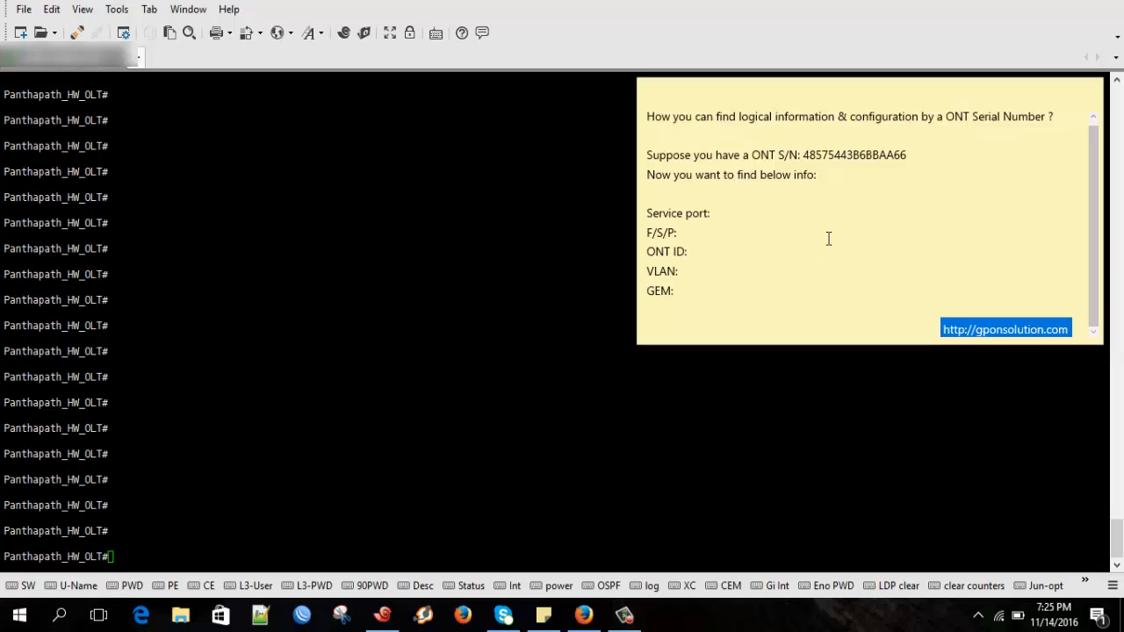
mouse_move(825, 248)
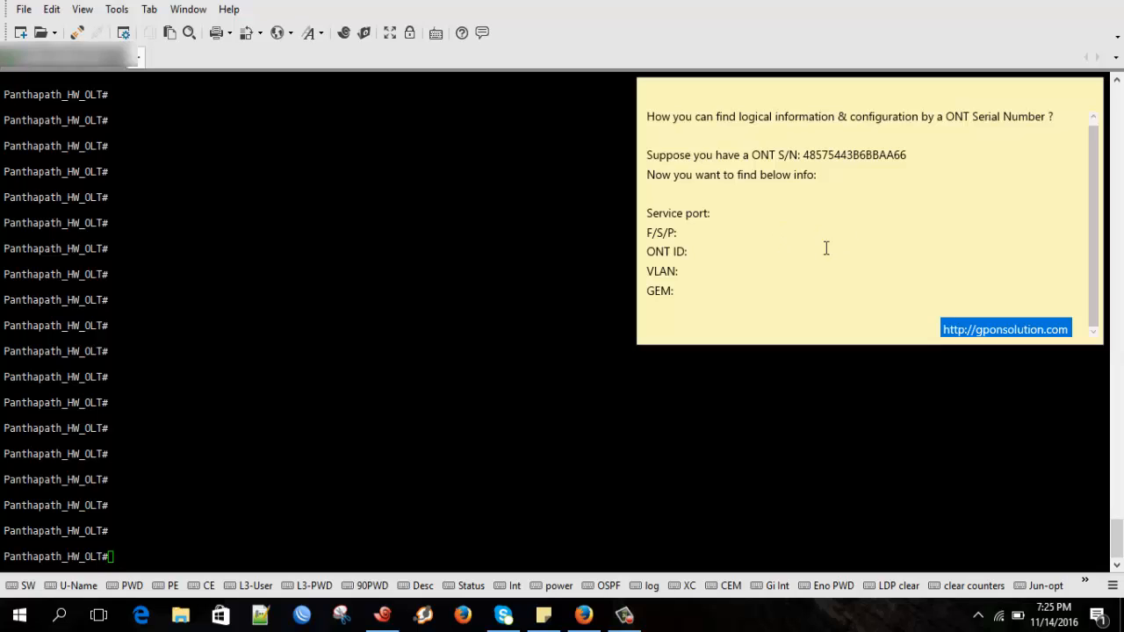
mouse_move(827, 216)
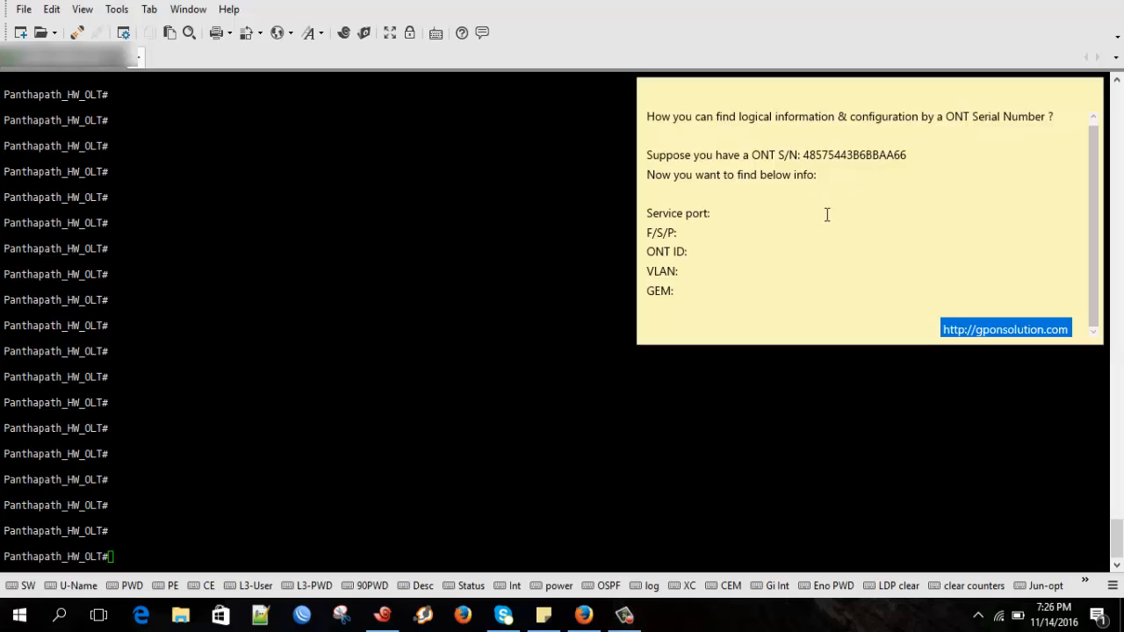
mouse_move(875, 198)
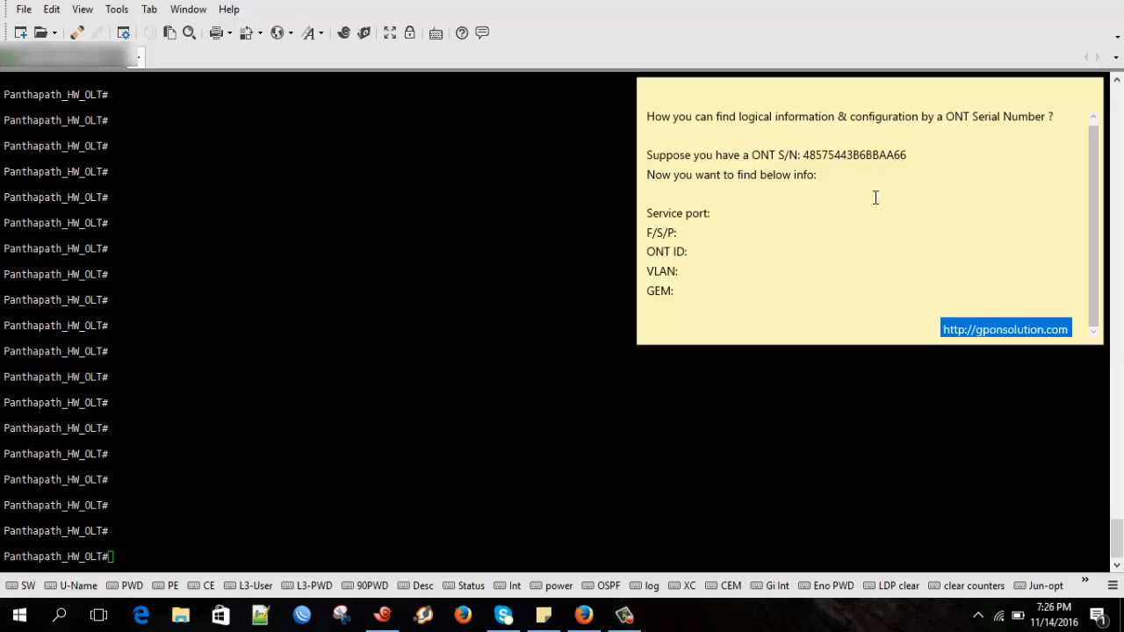
mouse_move(812, 229)
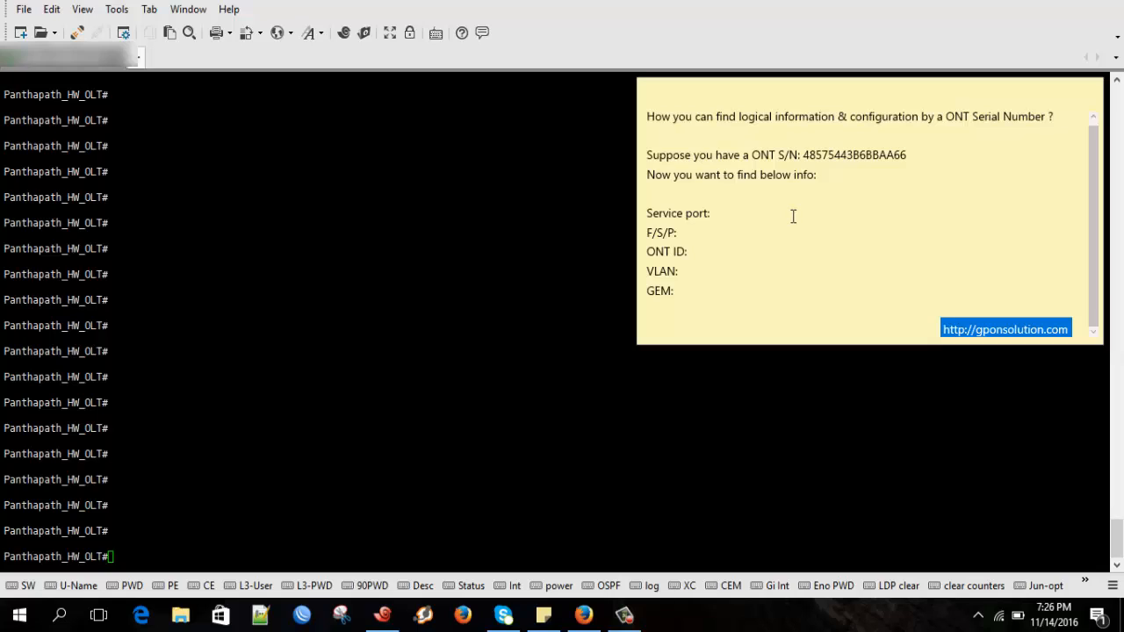
mouse_move(863, 154)
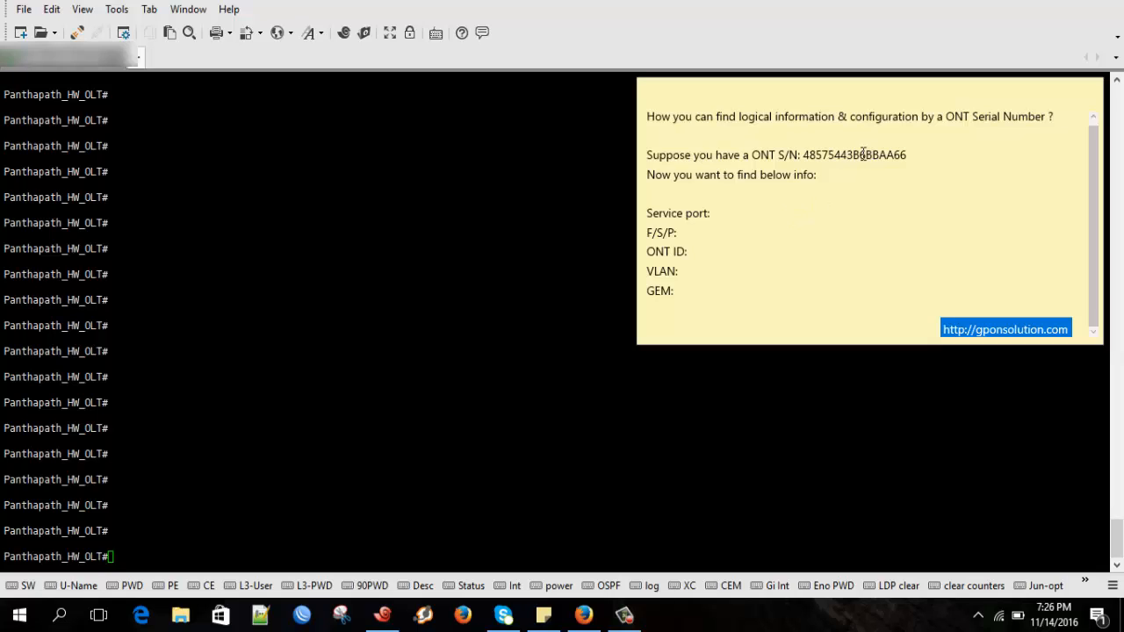
Step: Copy the ONT serial number from the sticky note and return to the OLT session
double_click(855, 155)
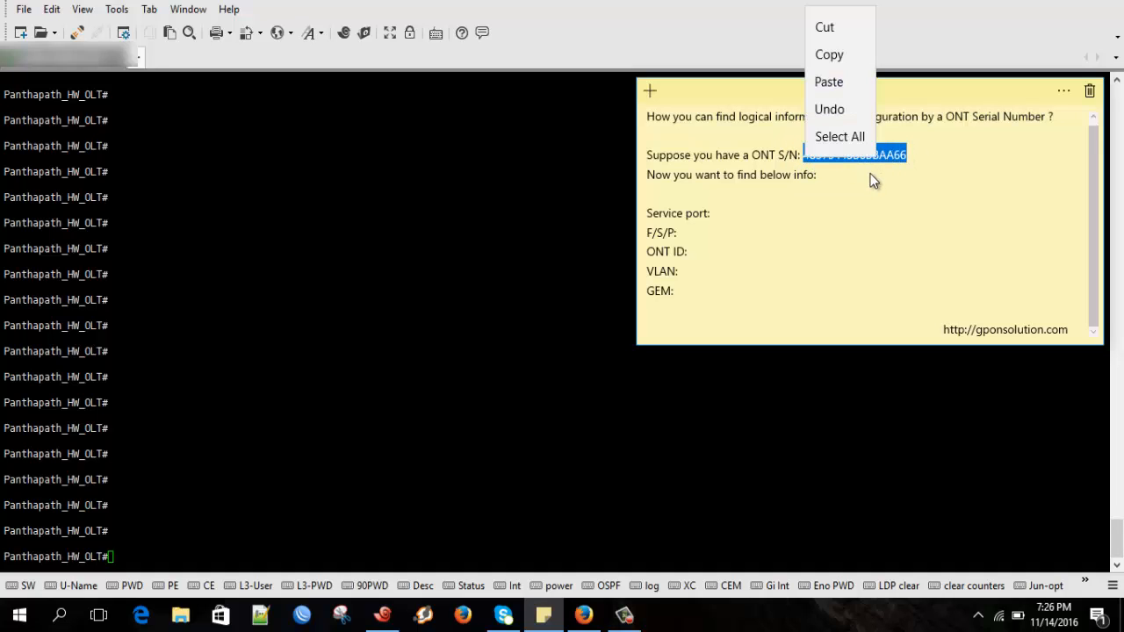
mouse_move(829, 54)
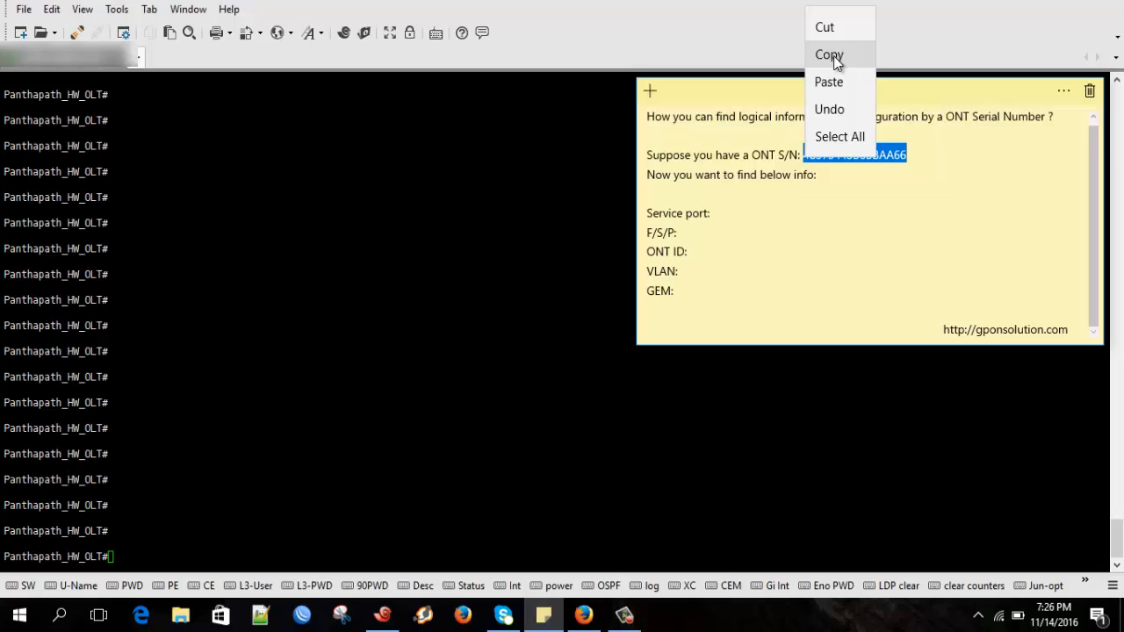
left_click(828, 54)
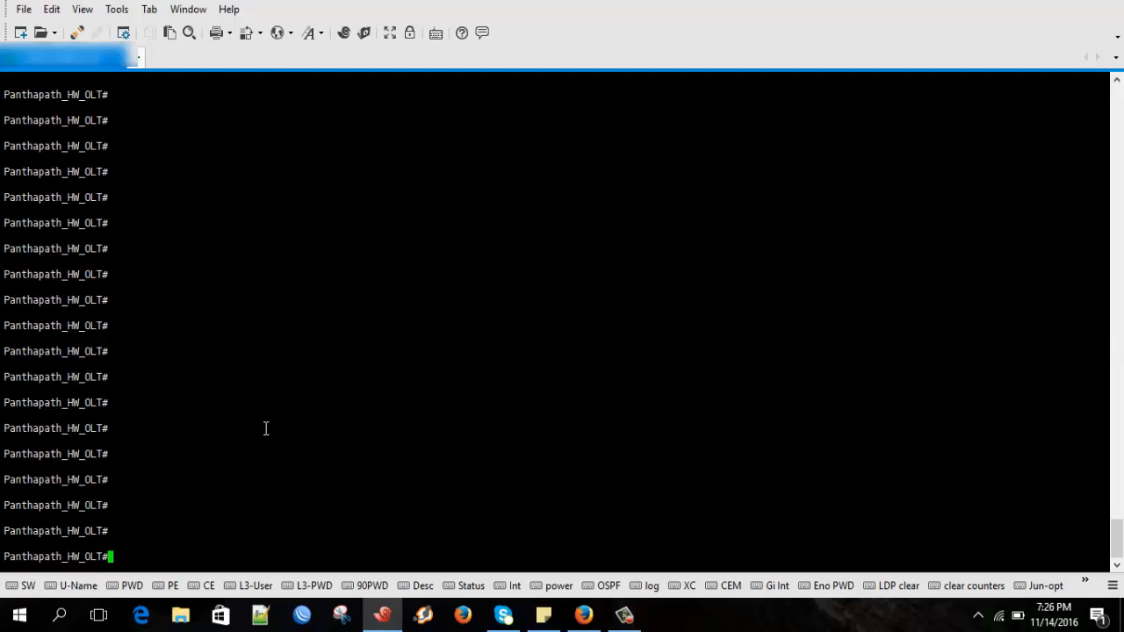
Step: Run 'display current-configuration | include 48575443B6BBAA66' and select line profile ID 145 from the ont add line
type("d")
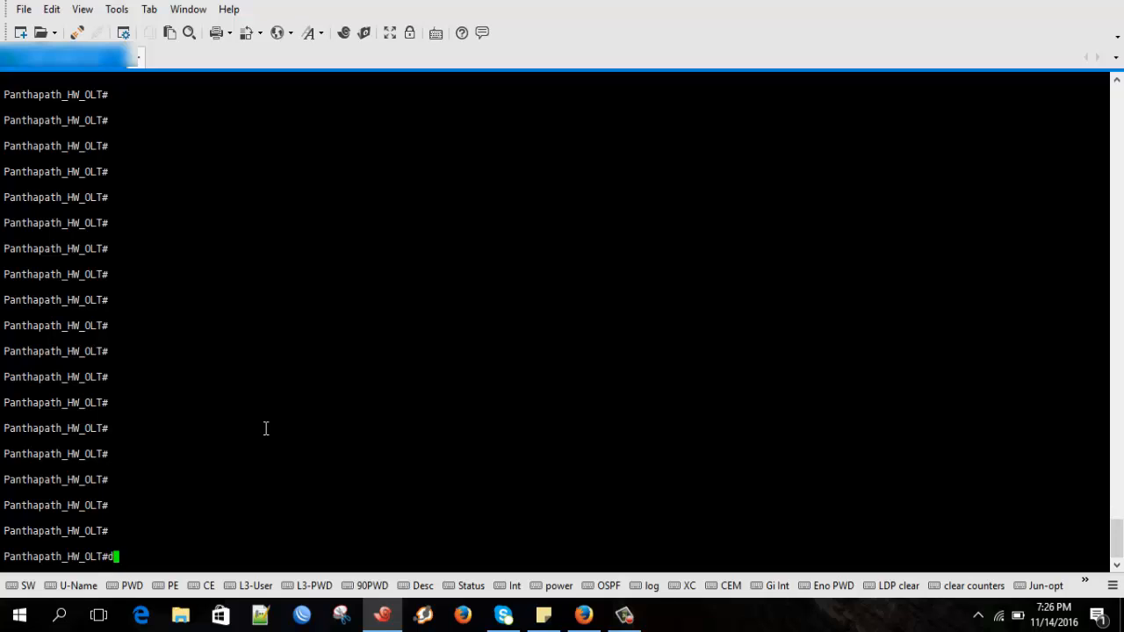
type("isplay c")
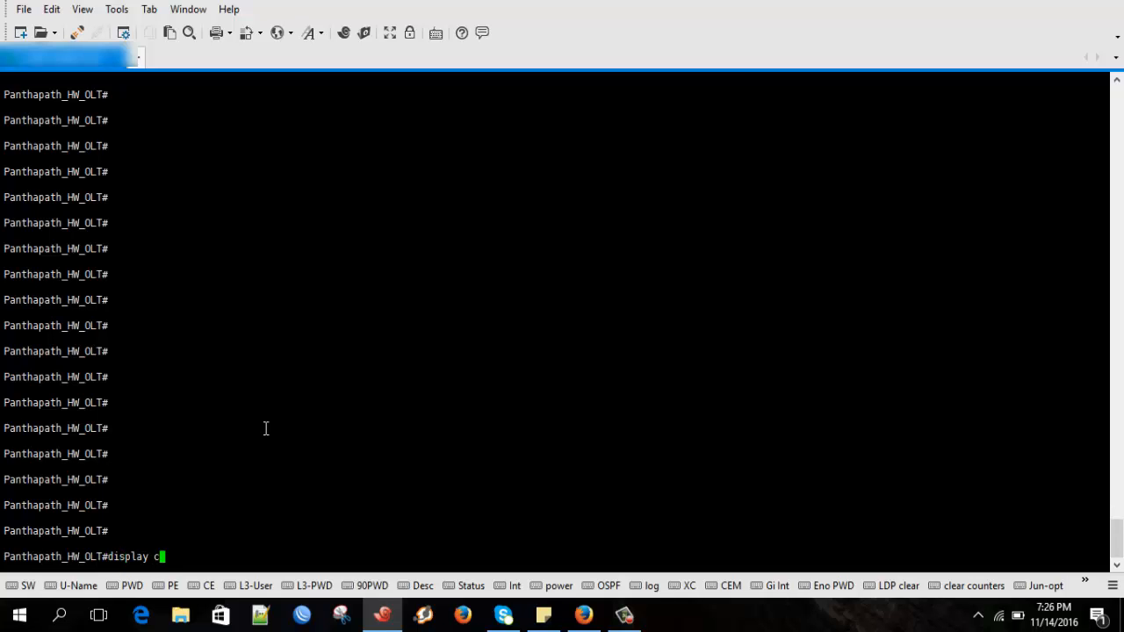
type("urrent-configuration")
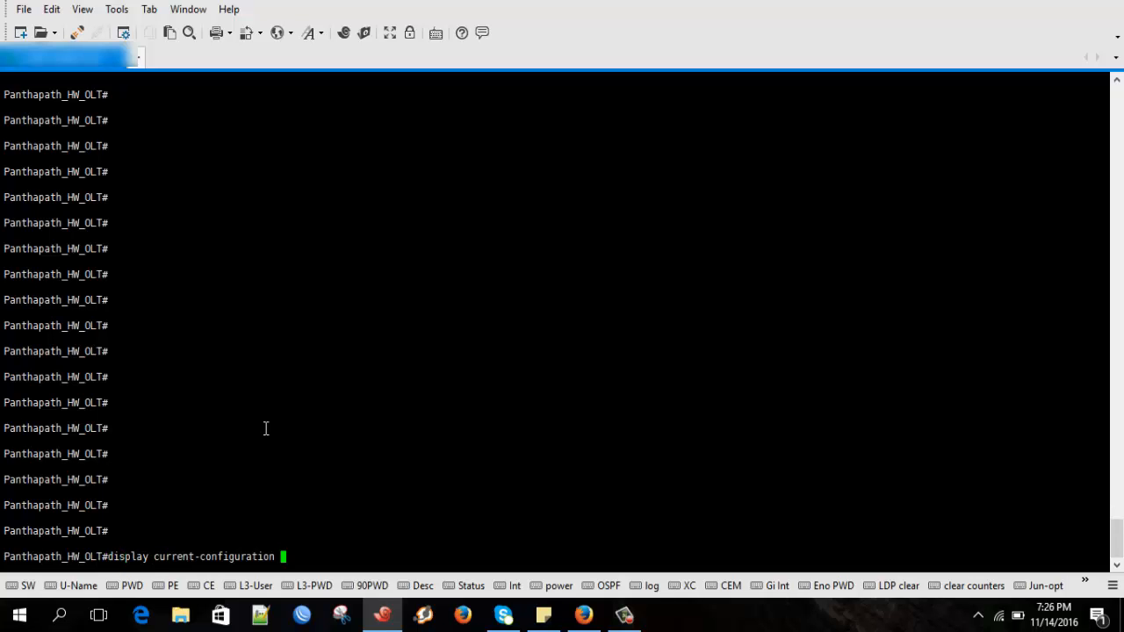
type("|")
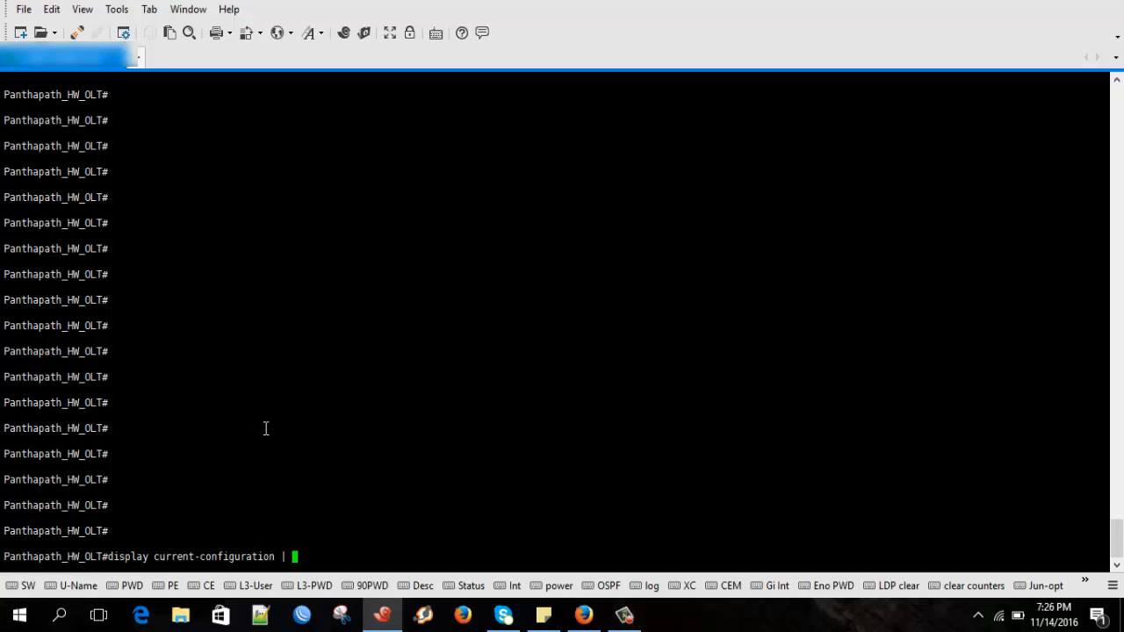
type("include")
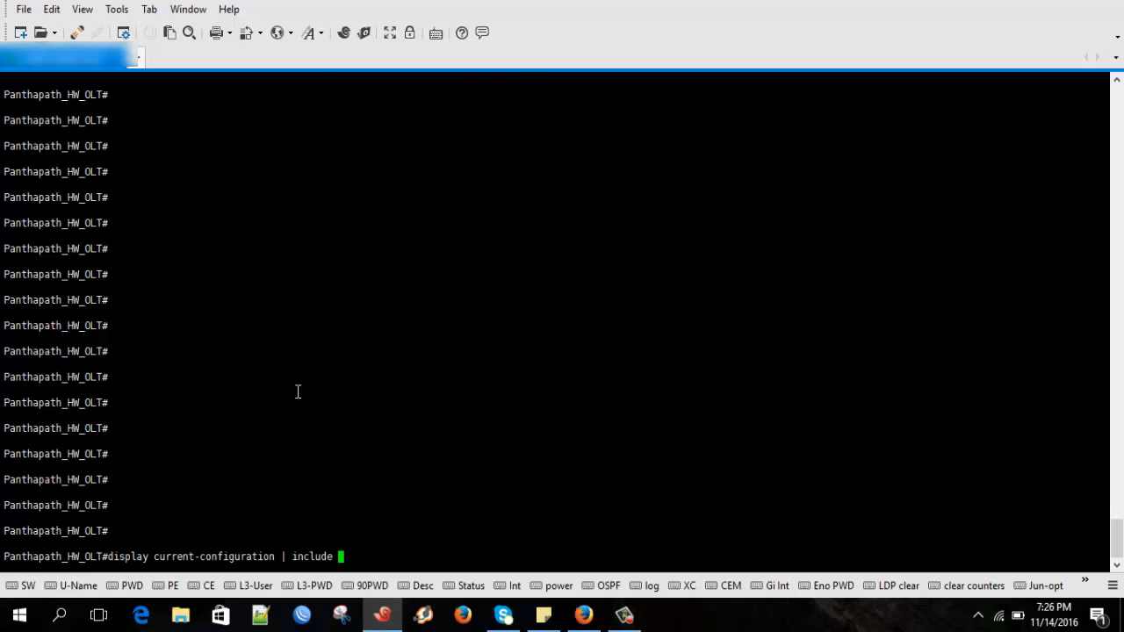
type("48575443B6BBAA66")
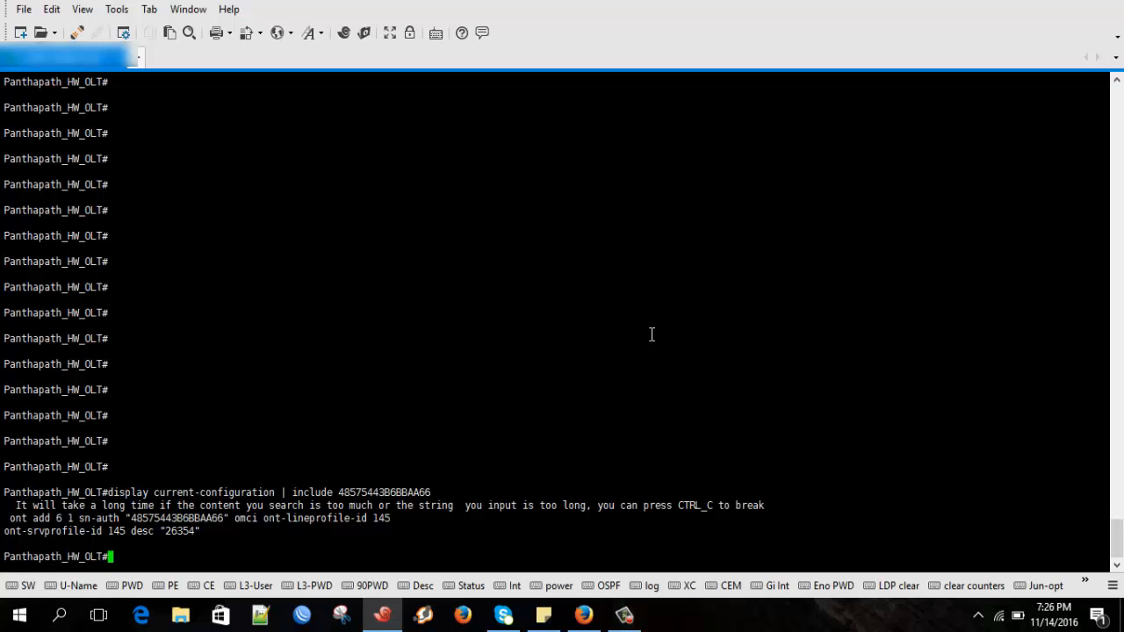
mouse_move(75, 522)
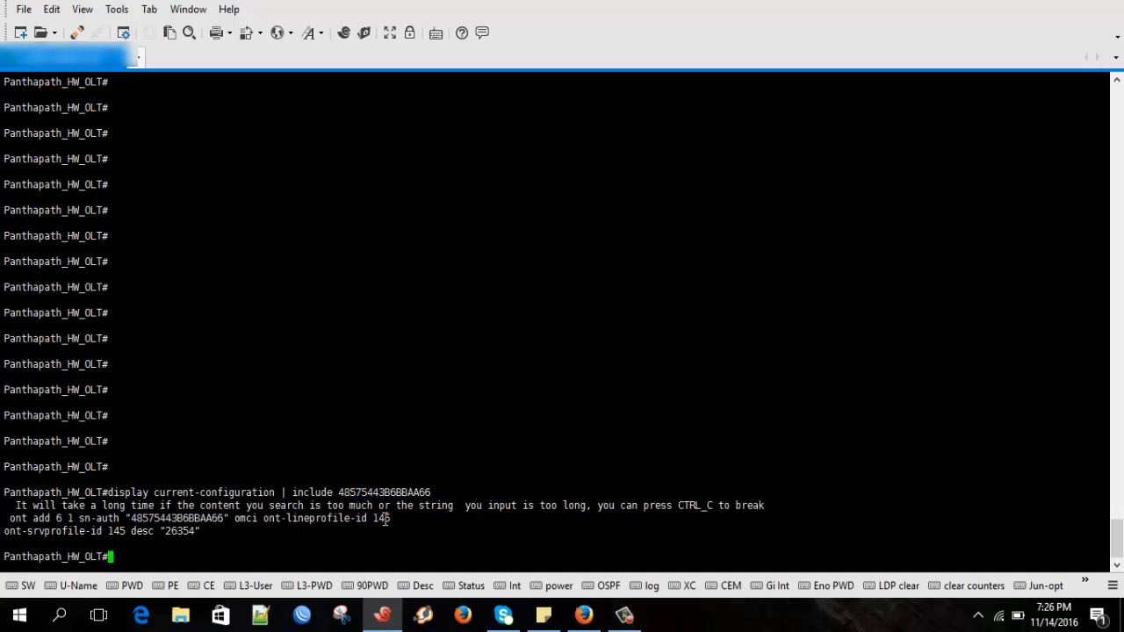
double_click(381, 518)
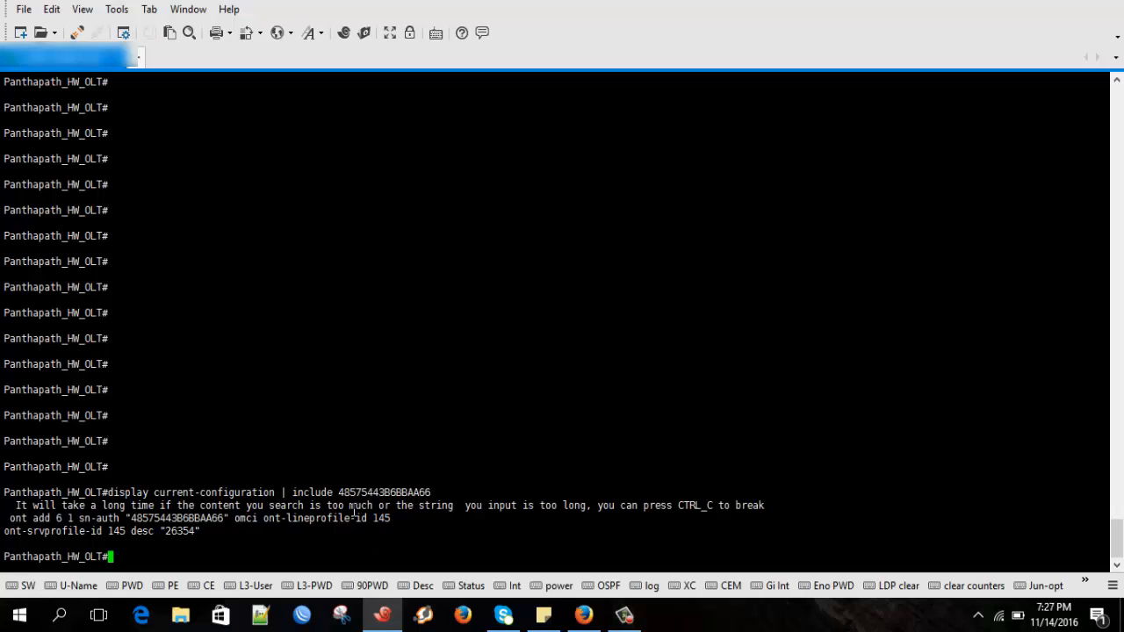
mouse_move(464, 486)
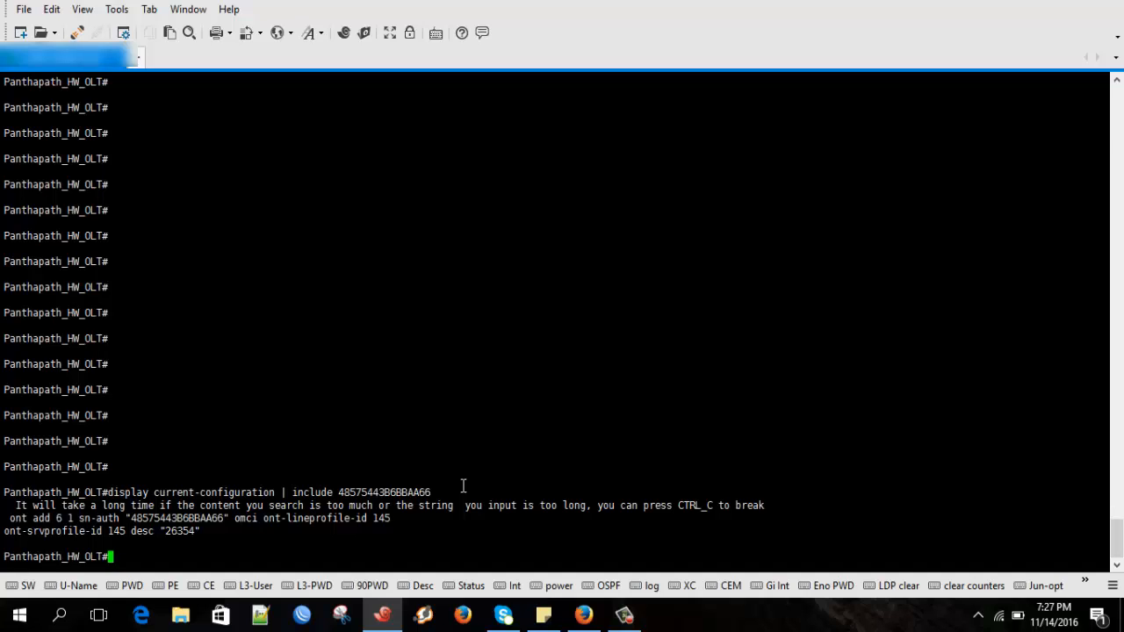
Step: Run 'display ont-lineprofile gpon bound-info profile-id 145', showing ONT 1 bound on F/S/P 0/0/6
type("display")
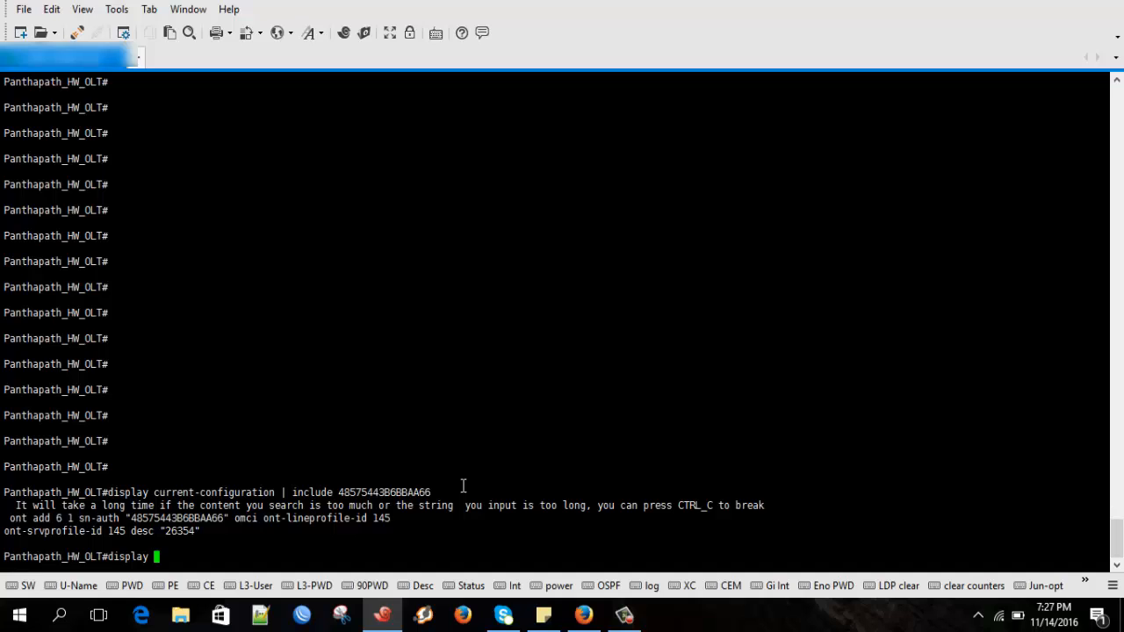
type("ont")
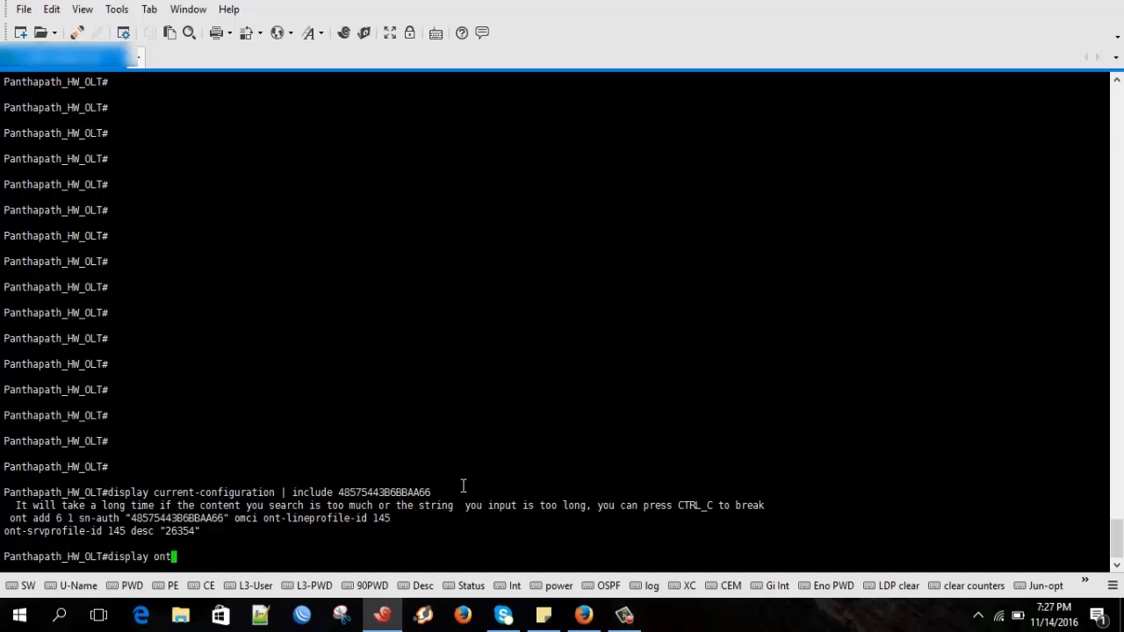
type("-")
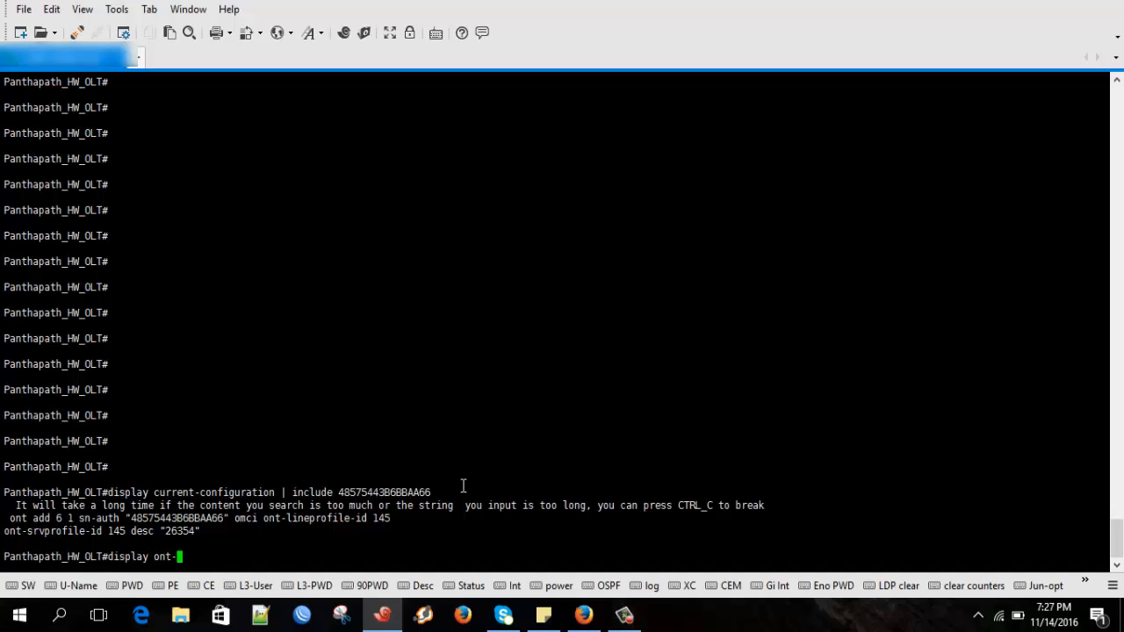
type("lineprofile")
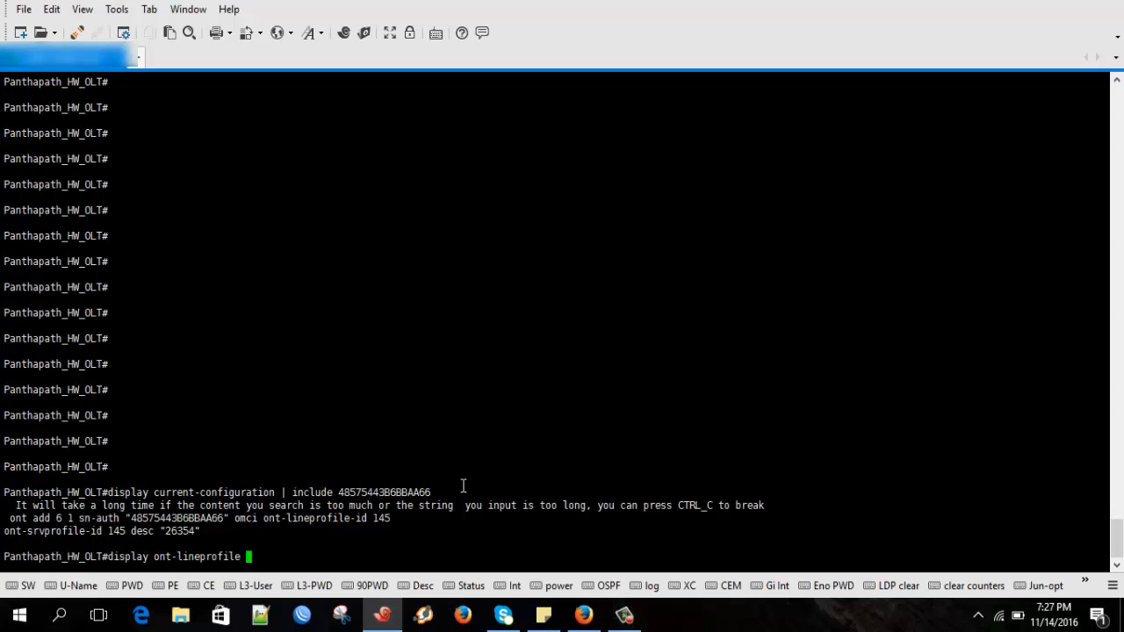
type("gpon")
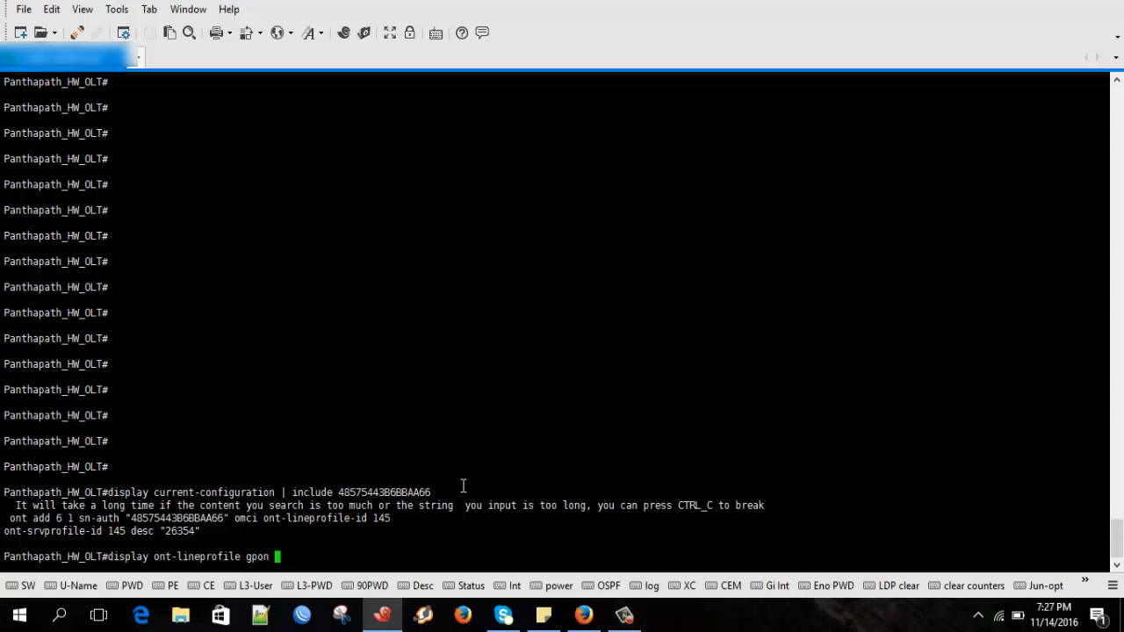
type("?")
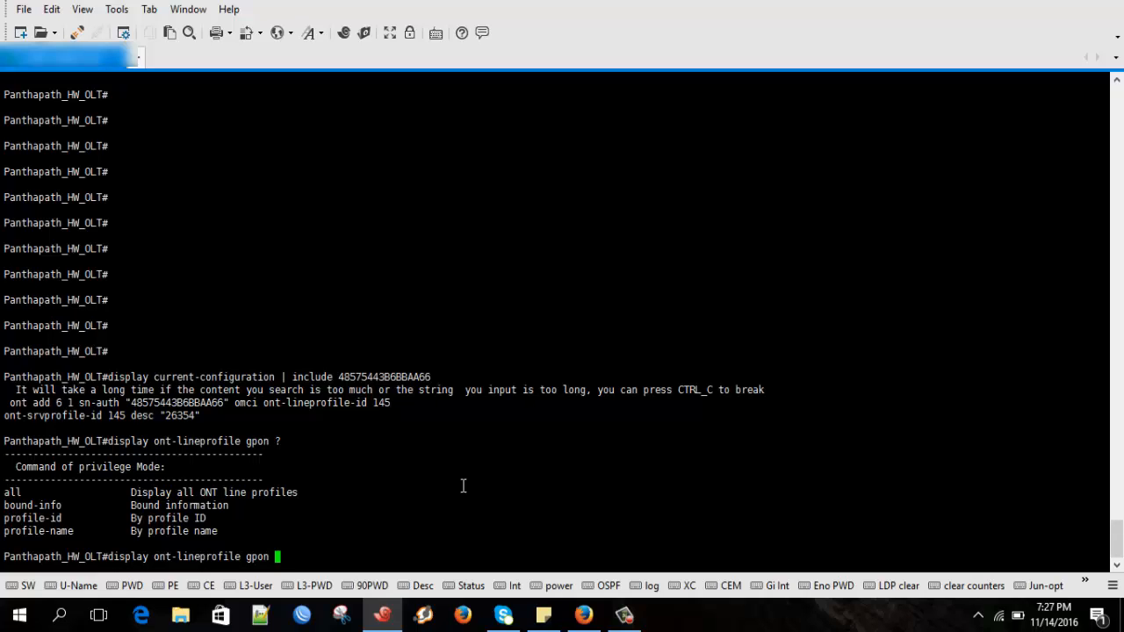
type("bound-info")
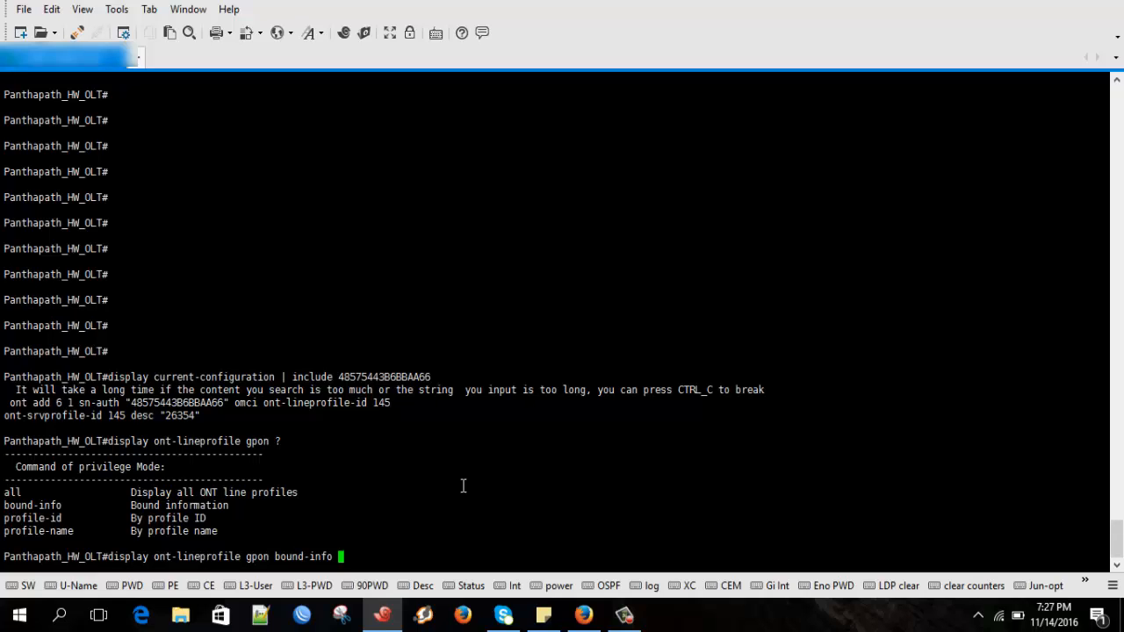
type("profile-id")
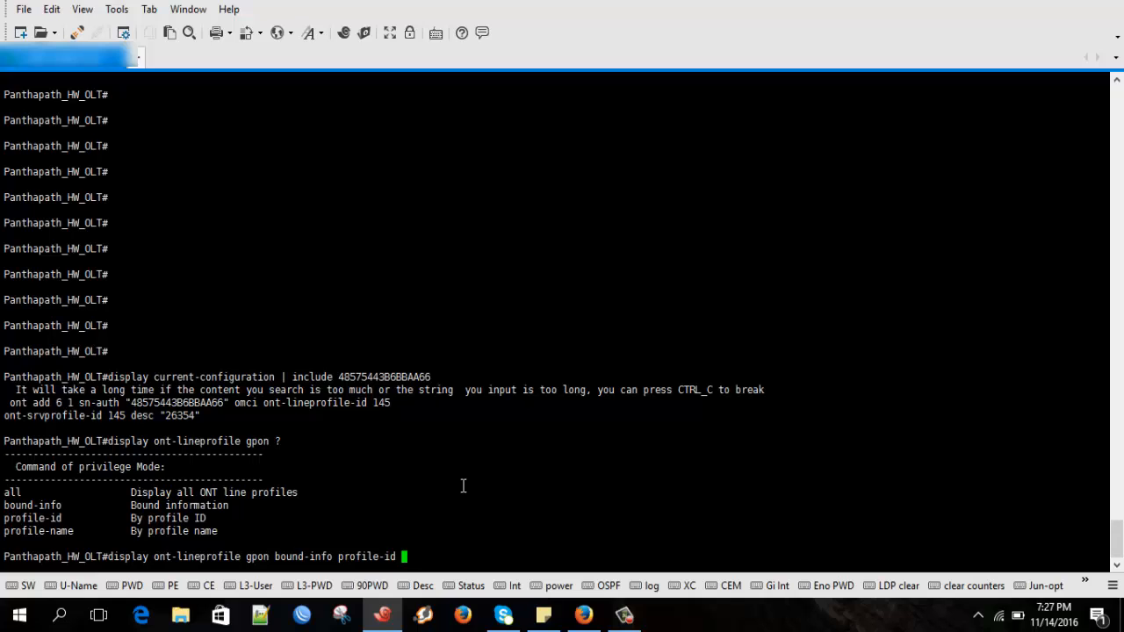
type("145")
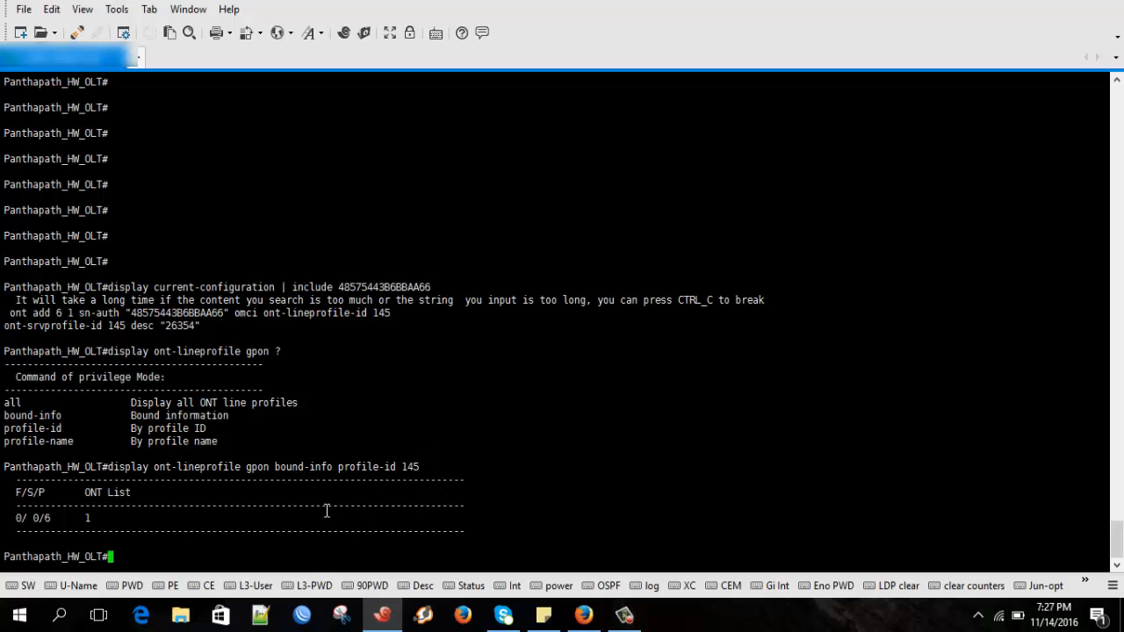
type("display")
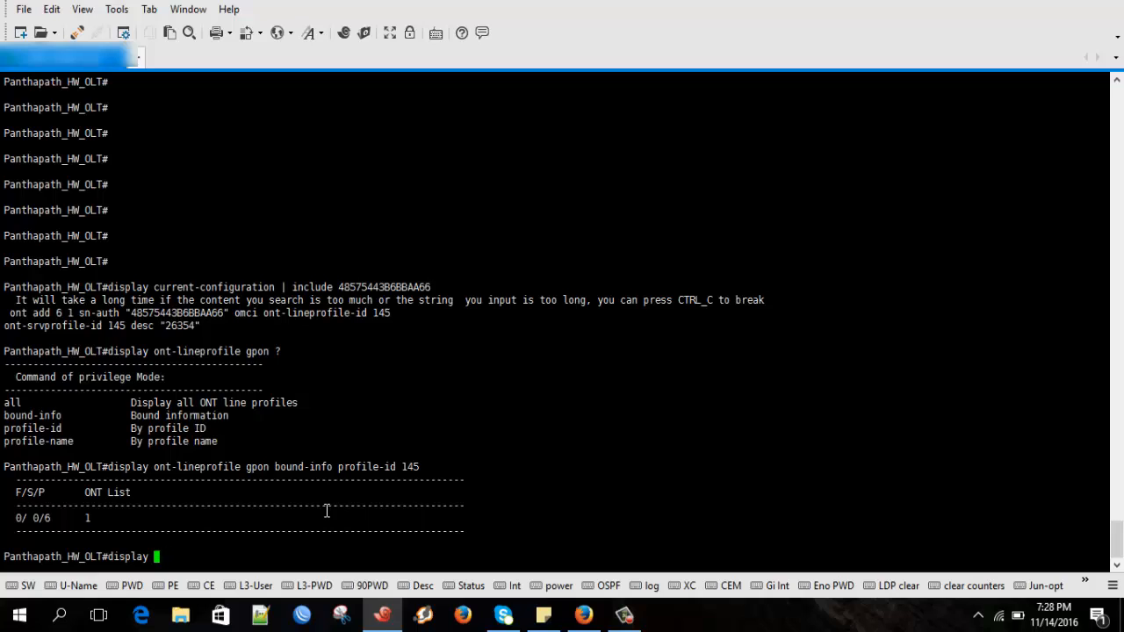
Step: Run 'display service-port port 0/0/6 ont 1' and copy service port index 145 from the table
type("service-p")
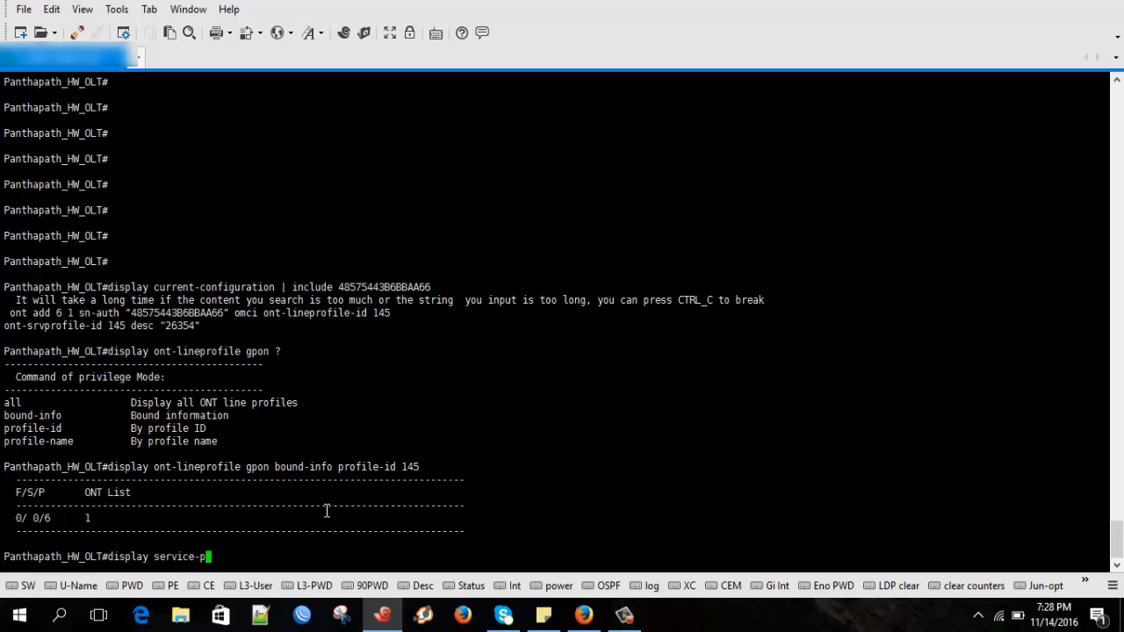
type("ort port")
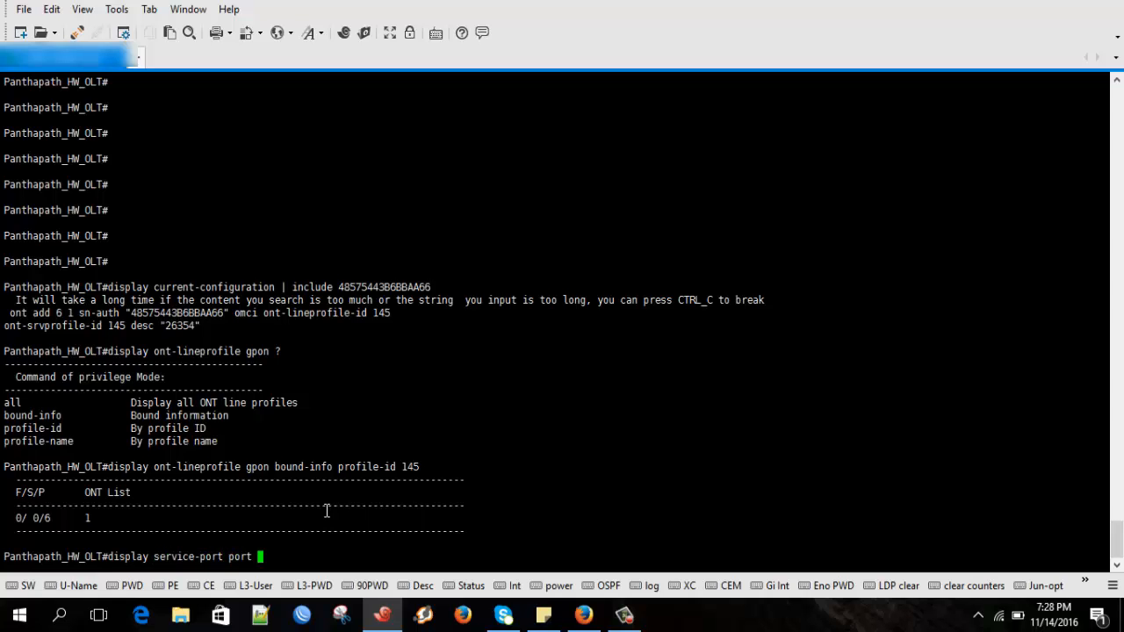
type("0/0/6 o")
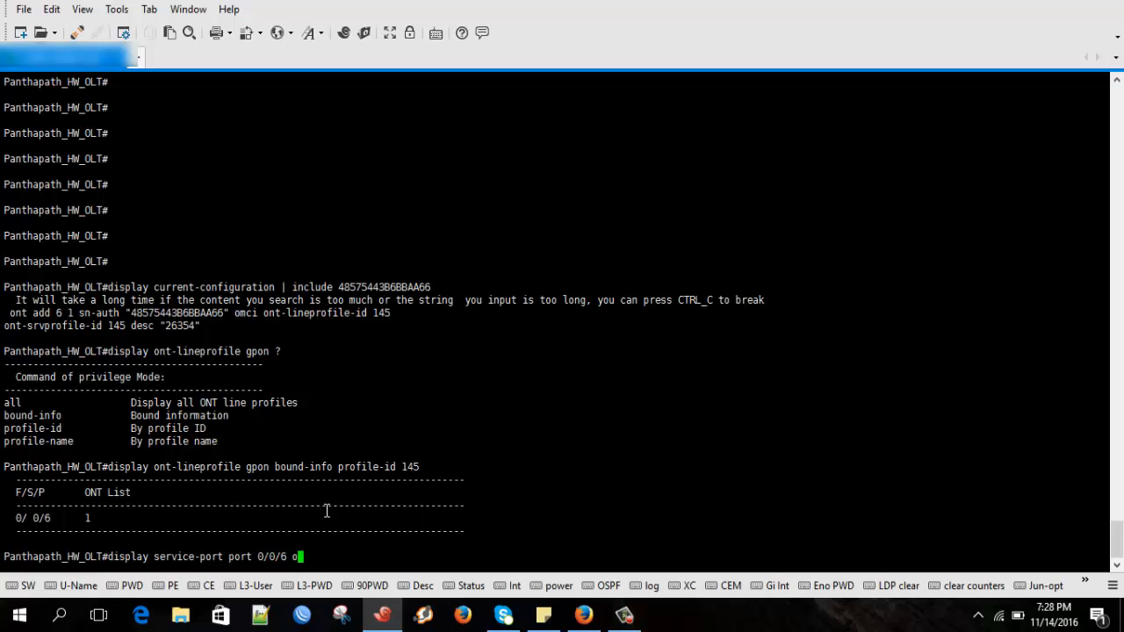
type("nt 1")
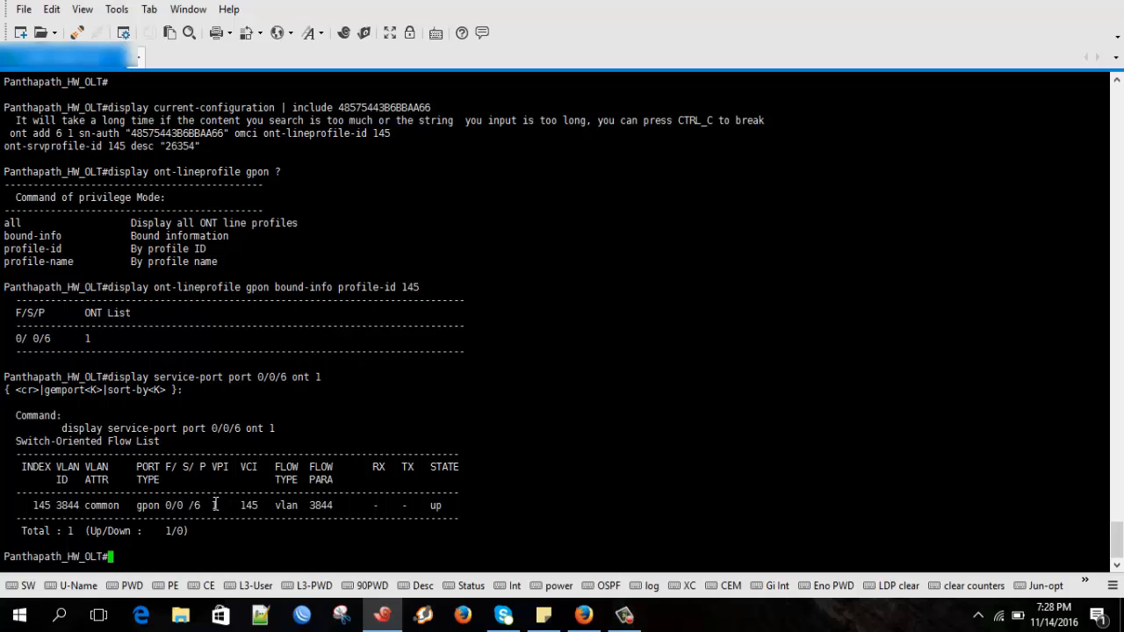
double_click(249, 505)
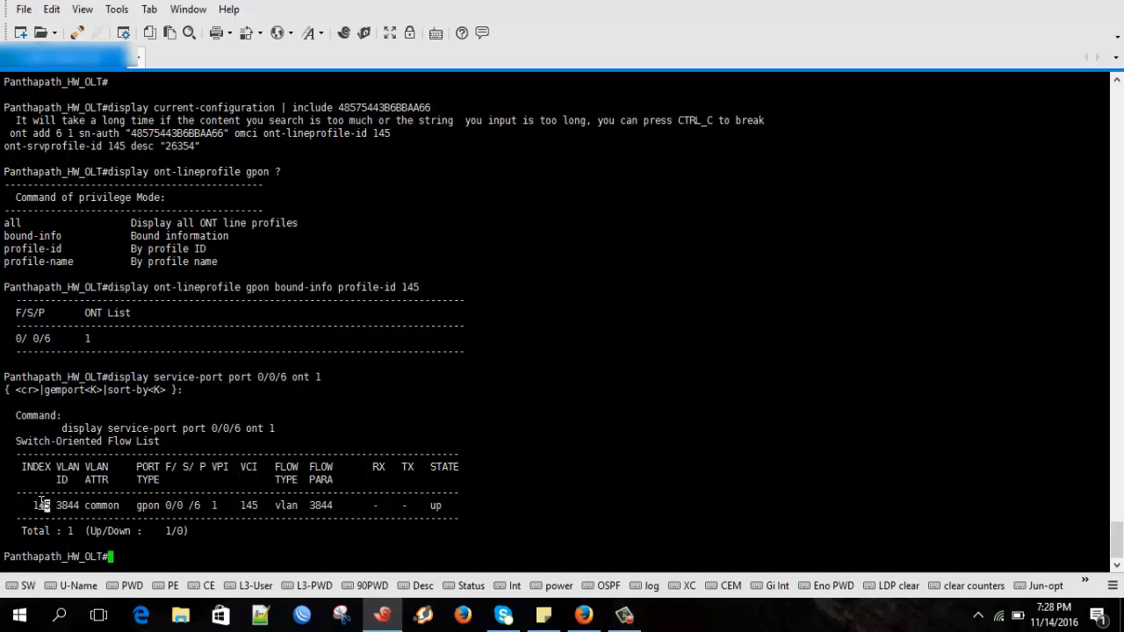
right_click(40, 505)
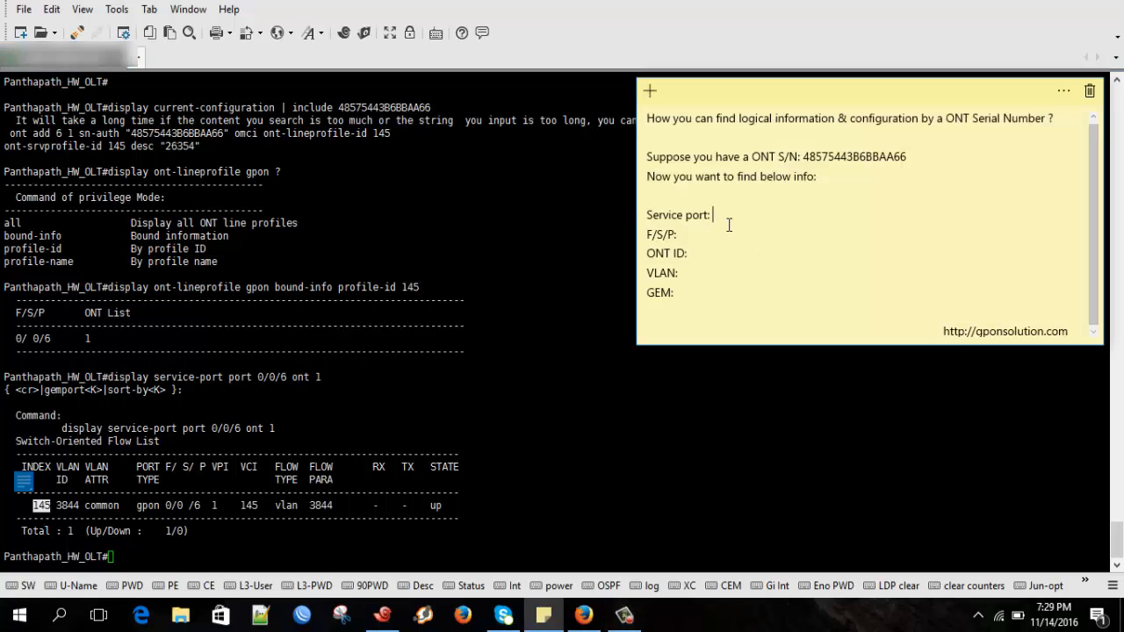
Step: Record Service port 145, VLAN 3844, F/S/P 0/0 /6 and ONT ID 1 in the sticky note
type("145")
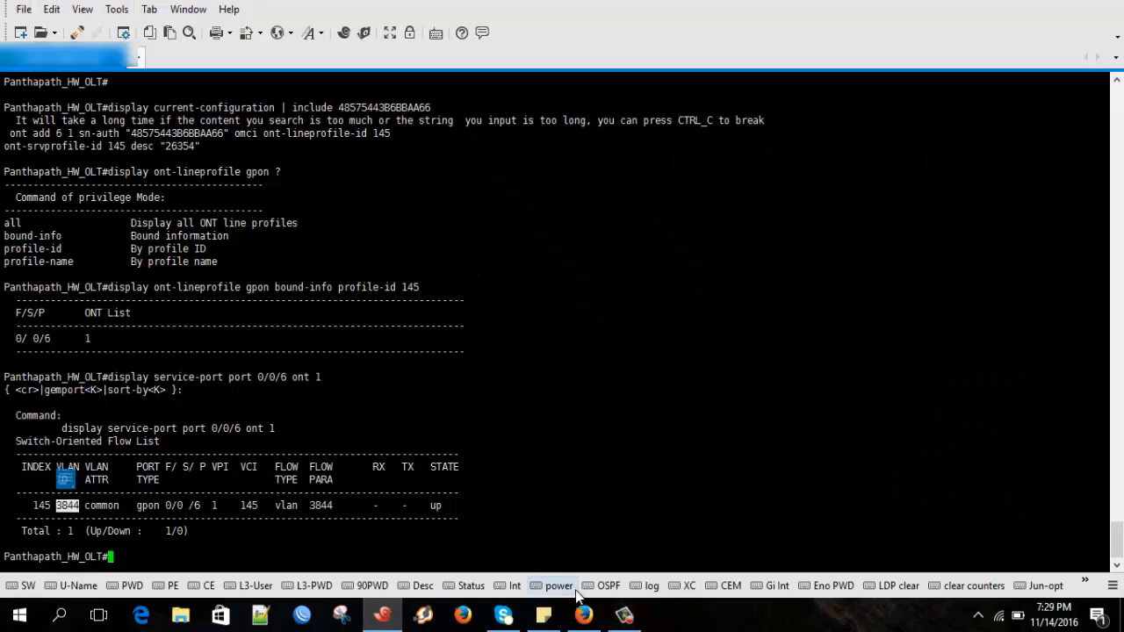
left_click(543, 613)
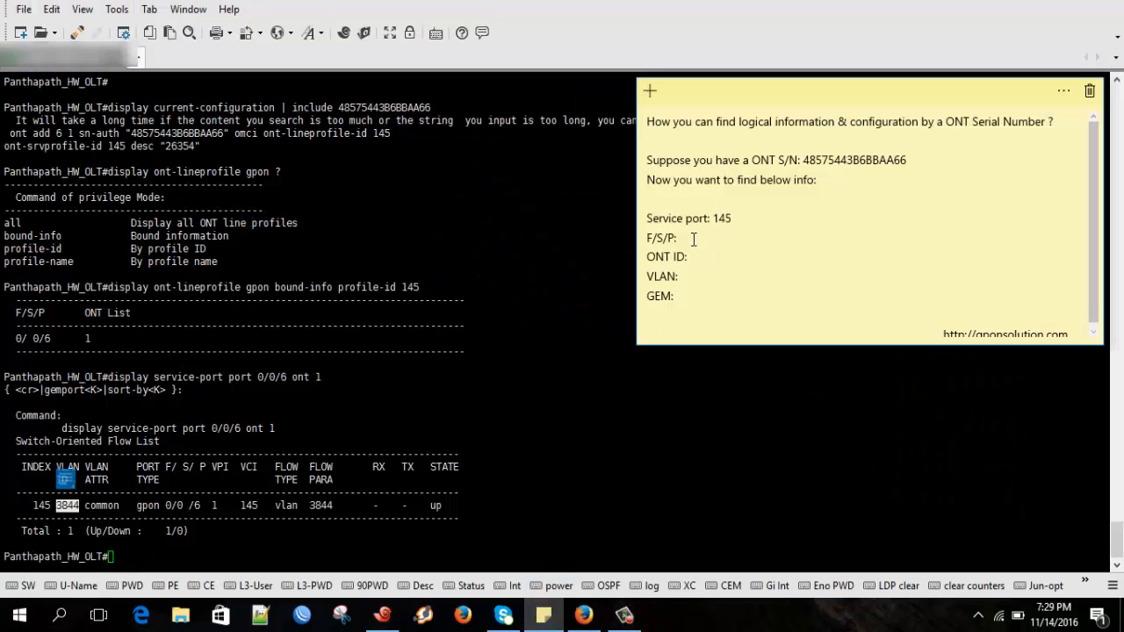
type("3844")
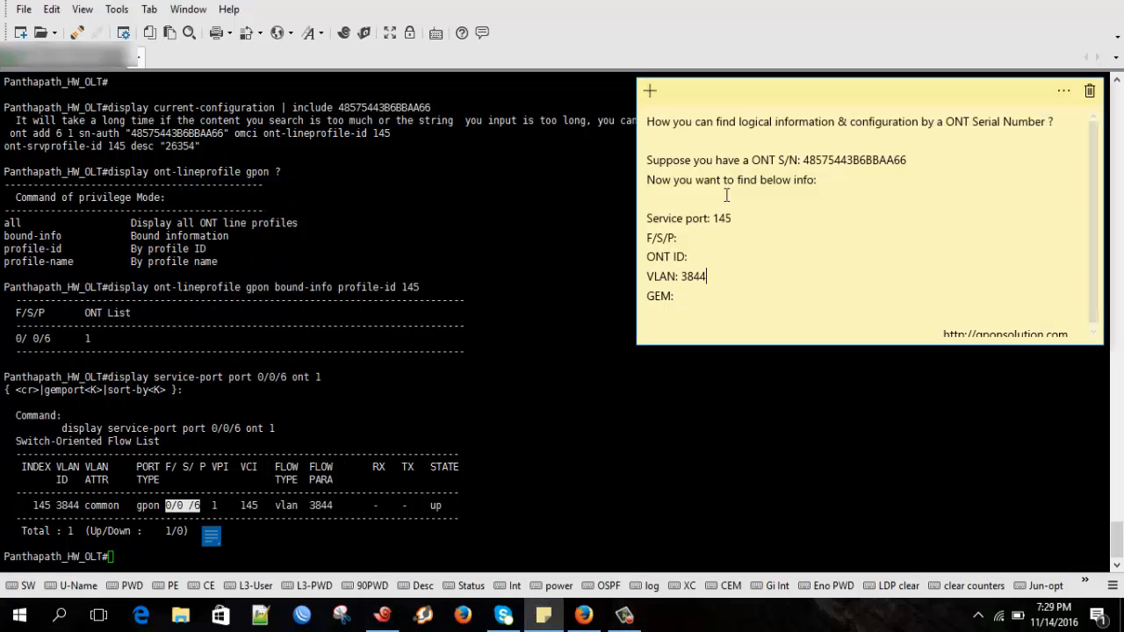
type("0/0 /6")
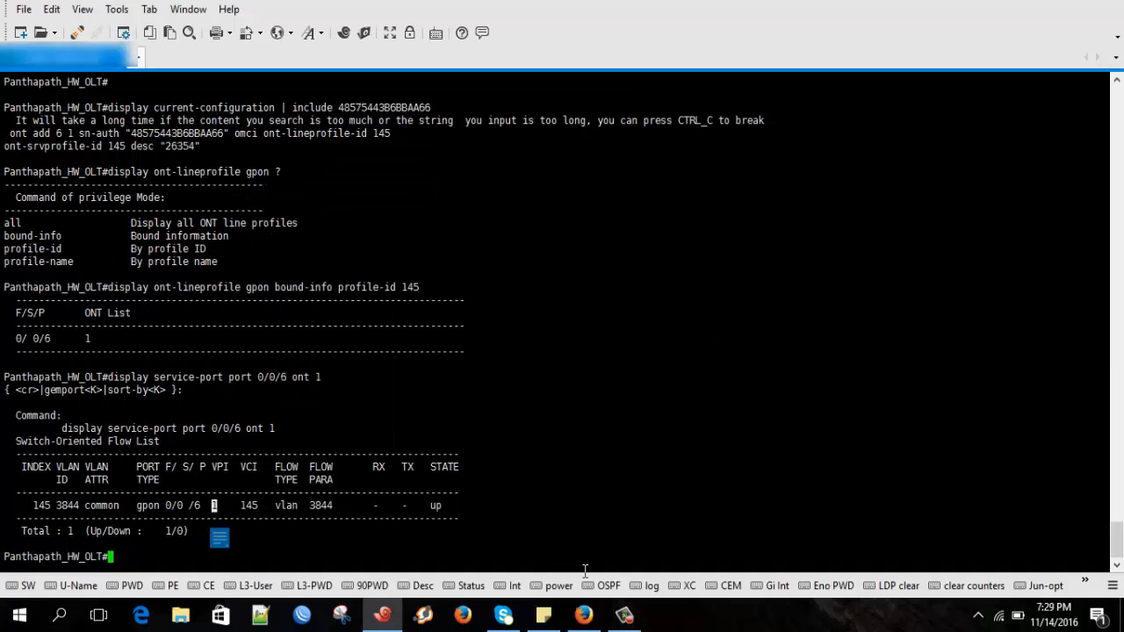
left_click(543, 614)
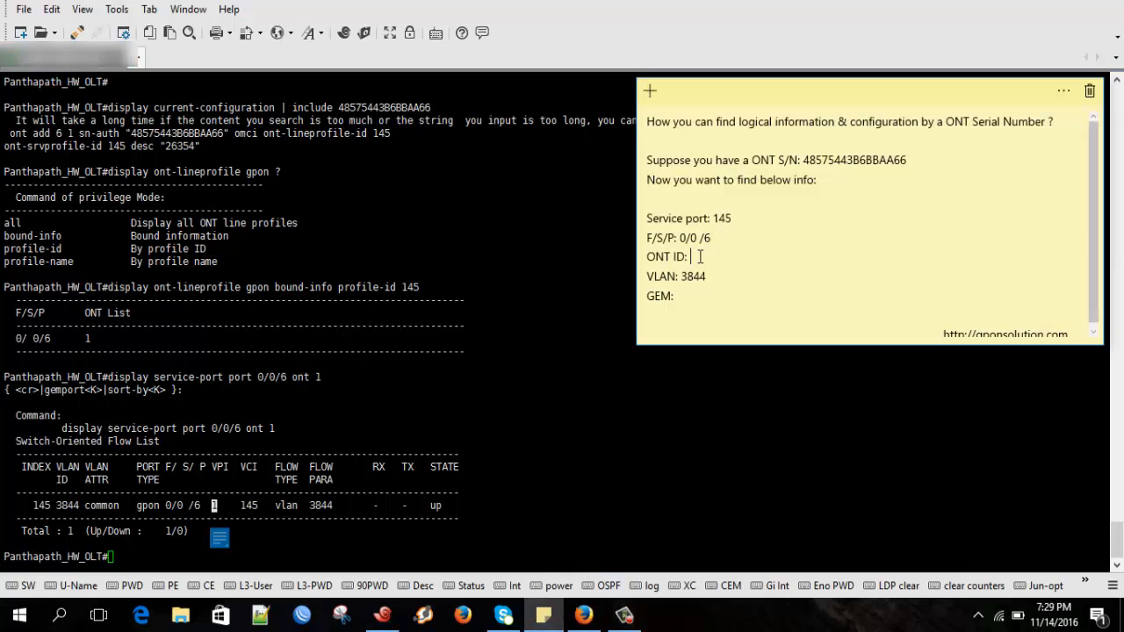
type("1")
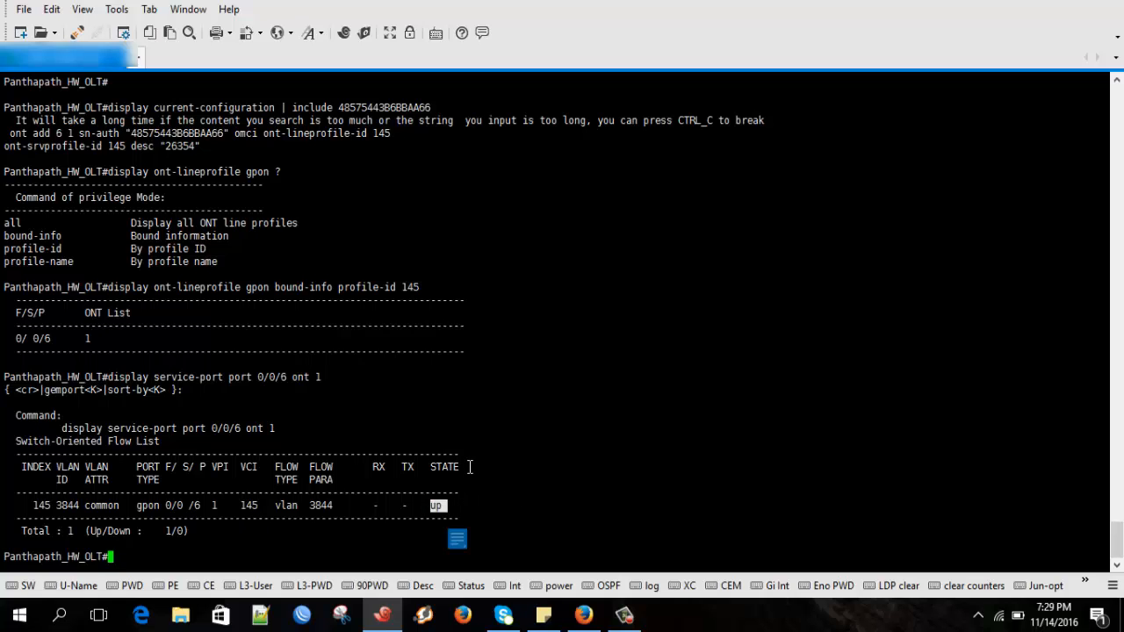
mouse_move(312, 479)
type("display ont")
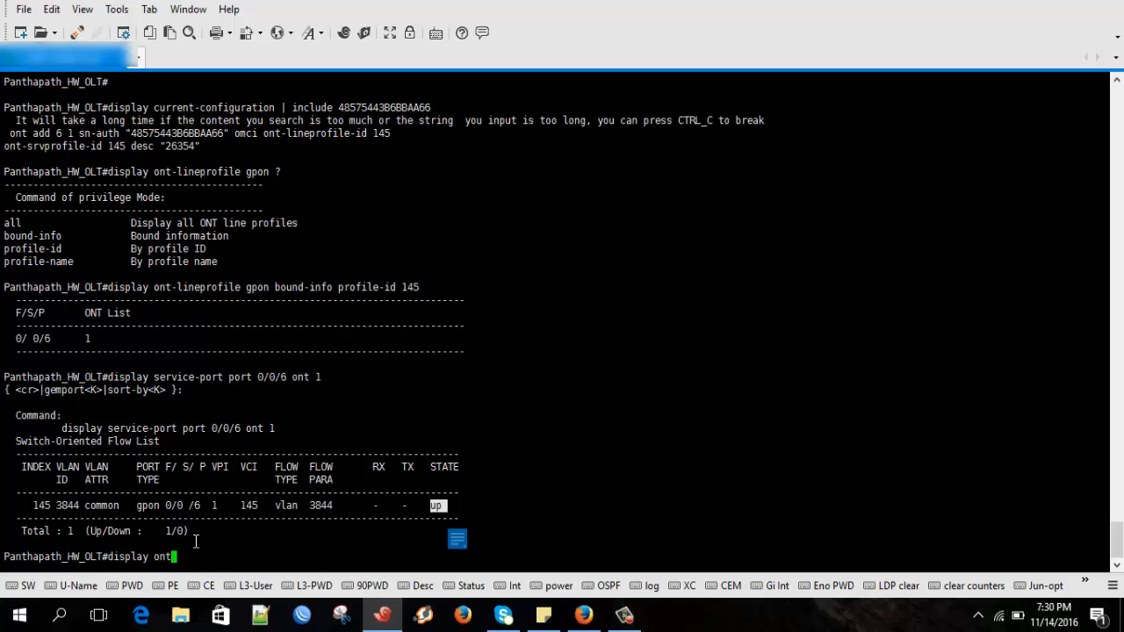
Step: Run 'display ont info 0 0 6 1' and page through to the end of the ONT details
type("info 0")
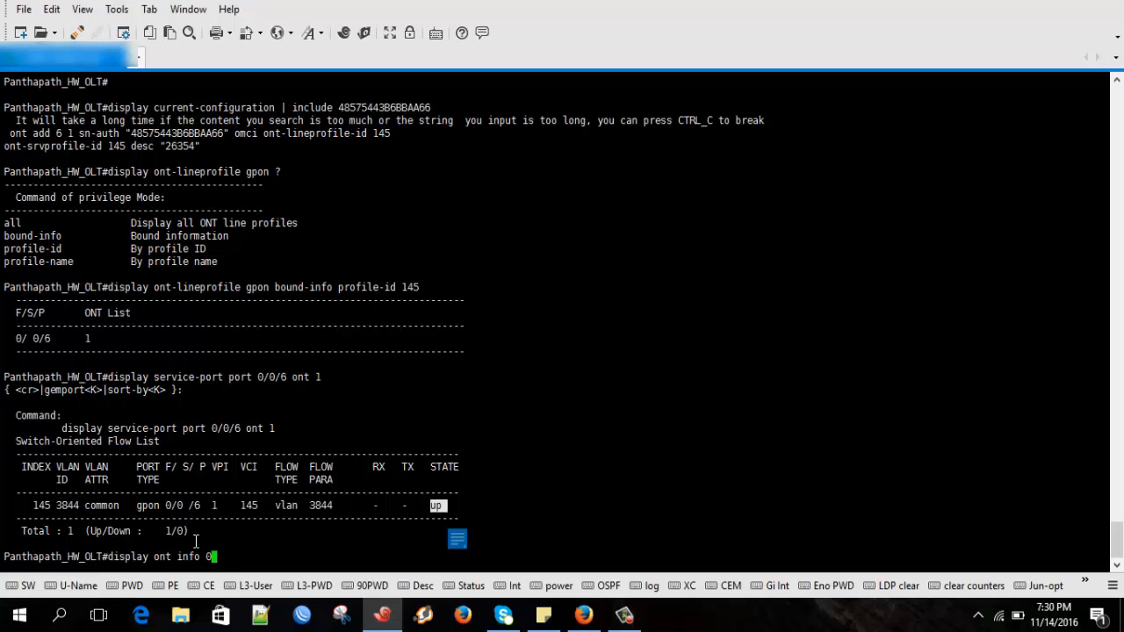
type("0 6 1")
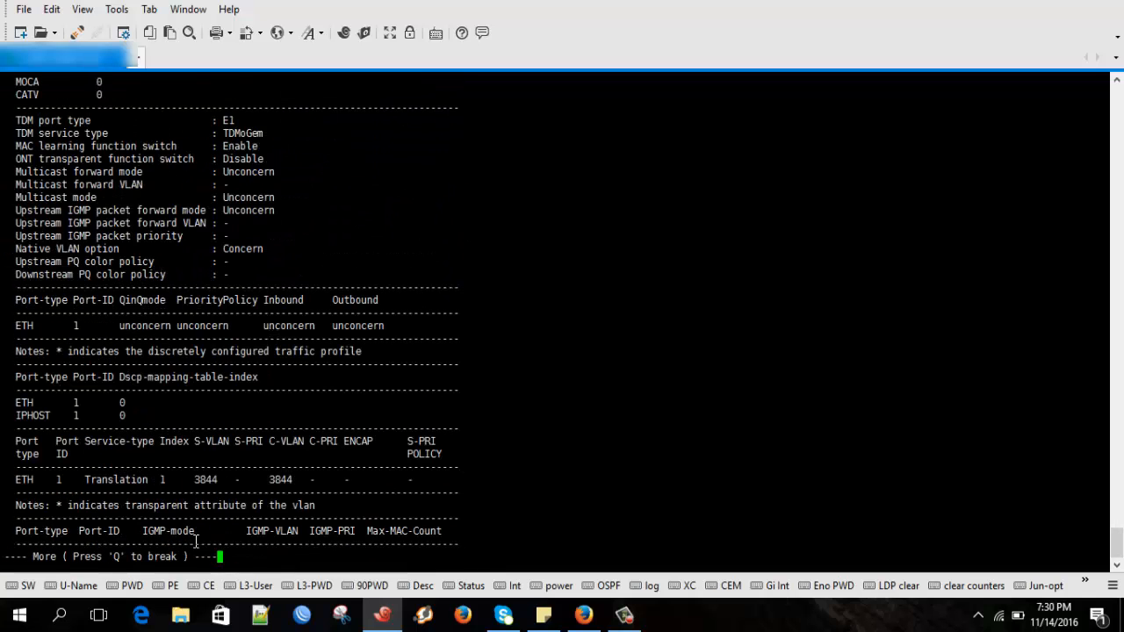
key("space")
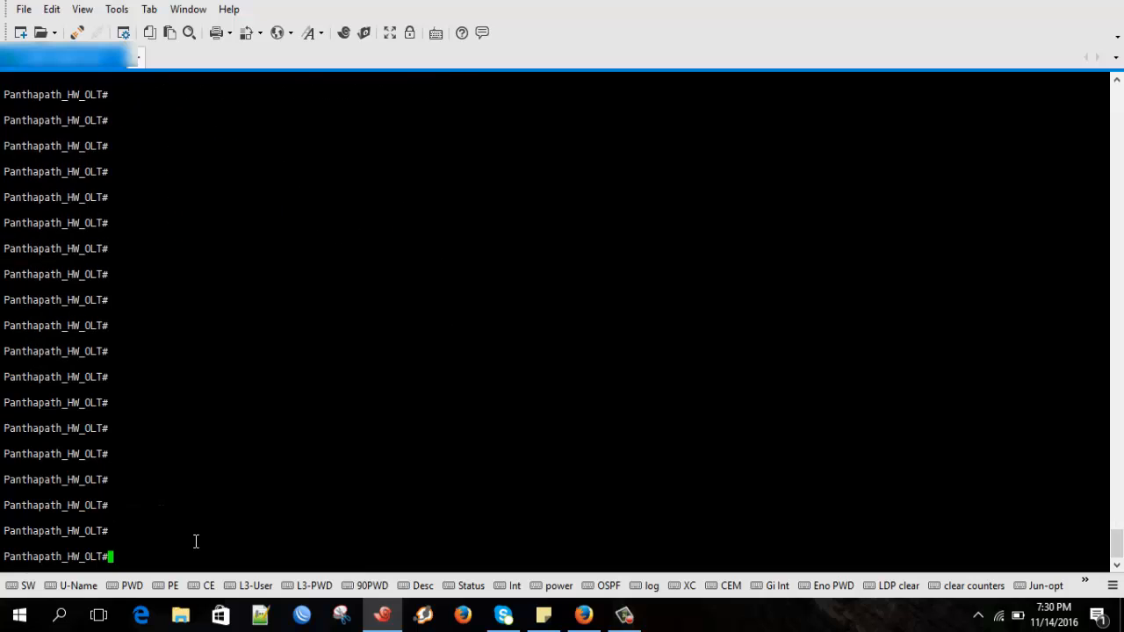
Step: Run 'display ont info 0 all' to list every ONT with serial, state and description
type("display")
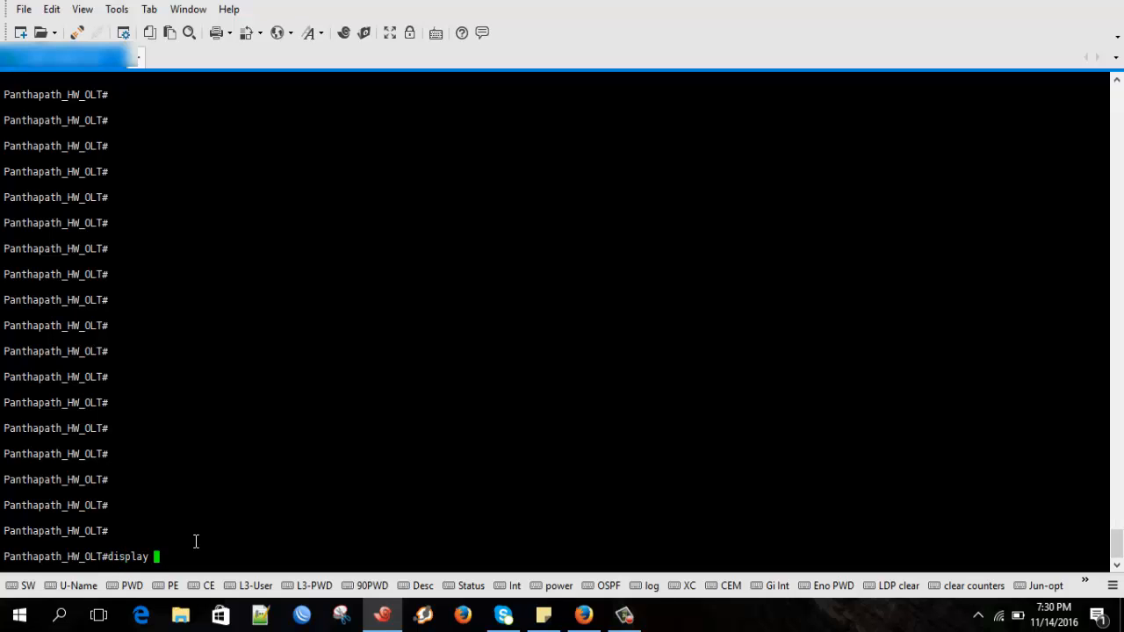
type("ont")
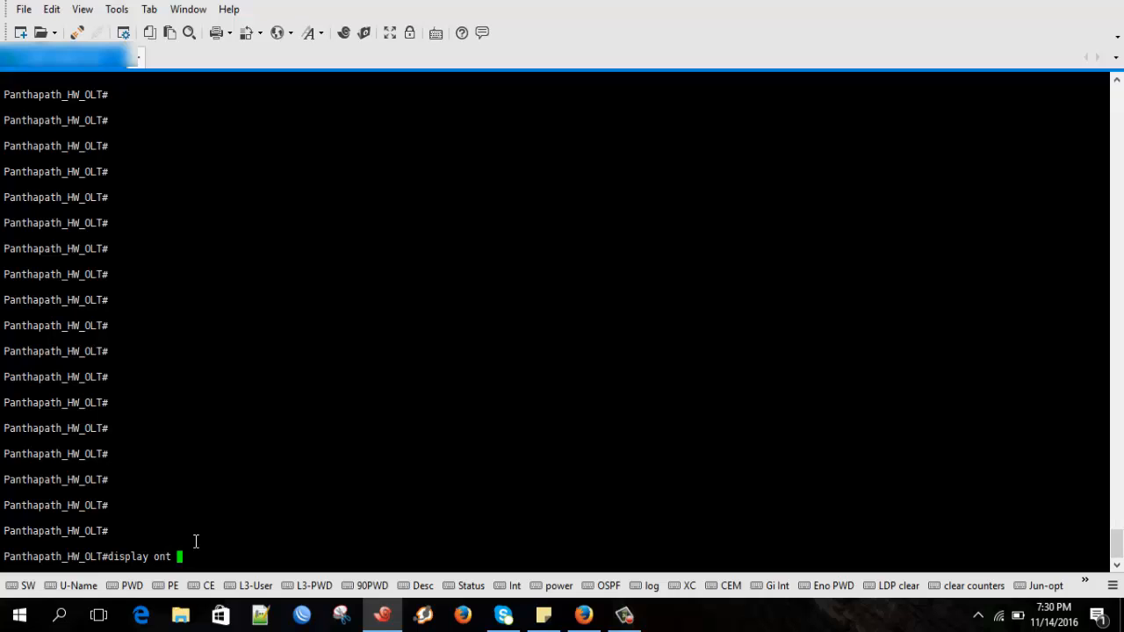
type("info")
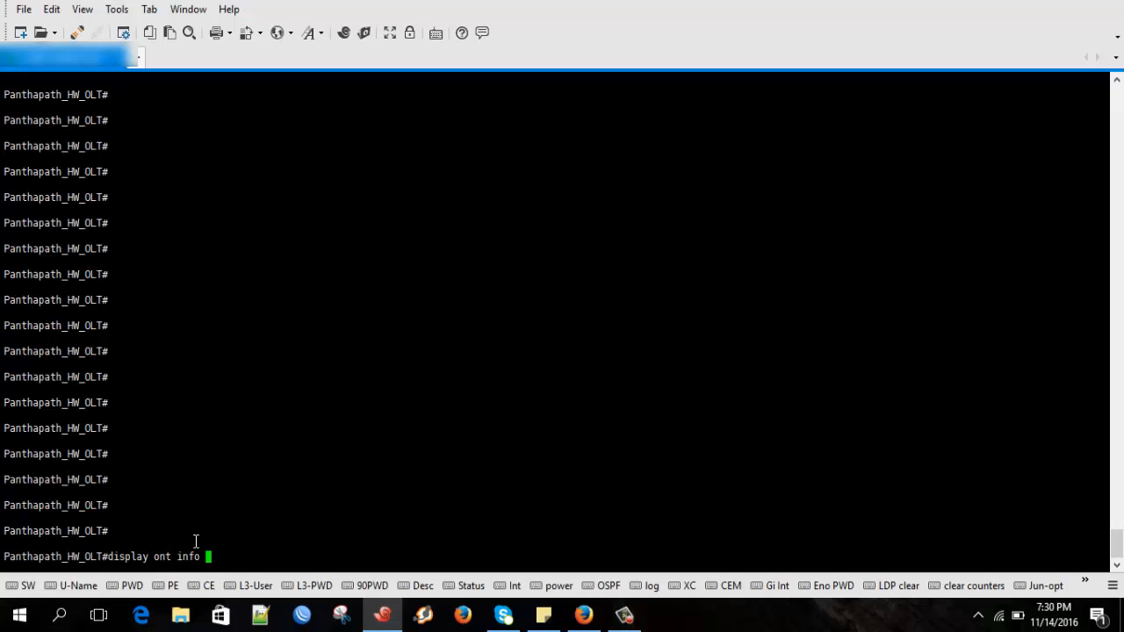
type("0 all")
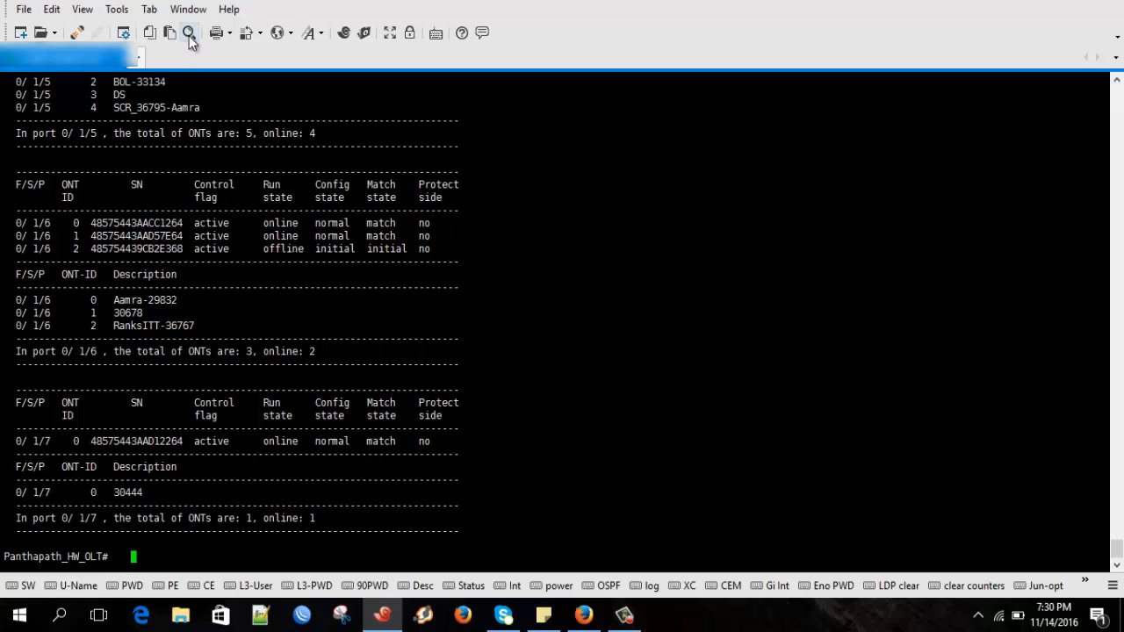
mouse_move(188, 33)
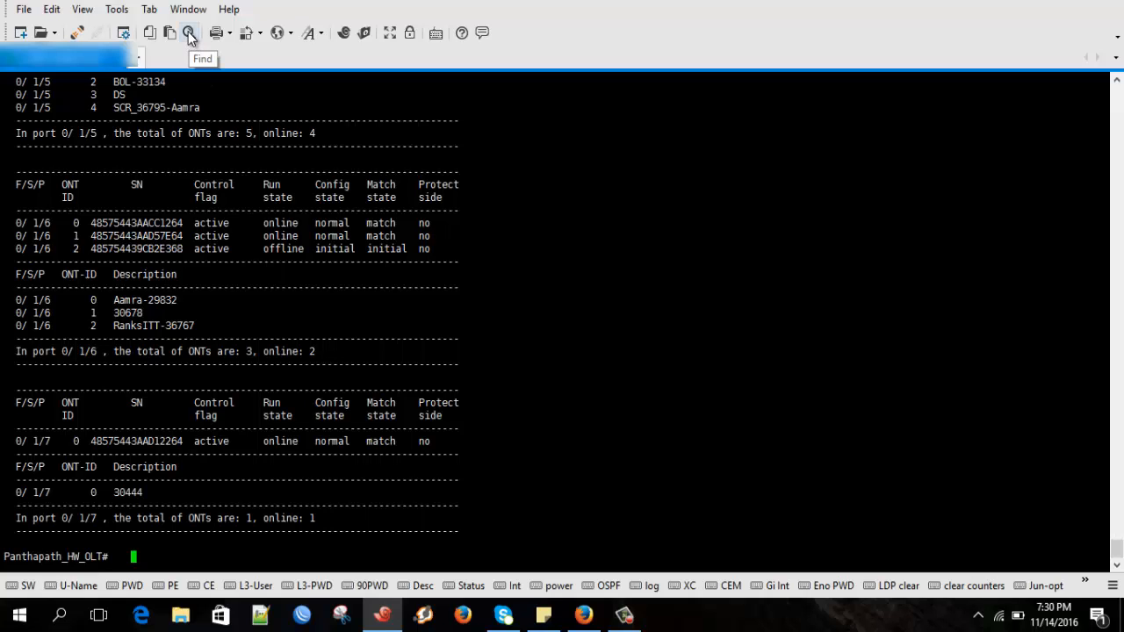
Step: Find serial 48575443B6BBAA66 in the scrollback, matching ONT 1 on port 0/0/6
left_click(189, 32)
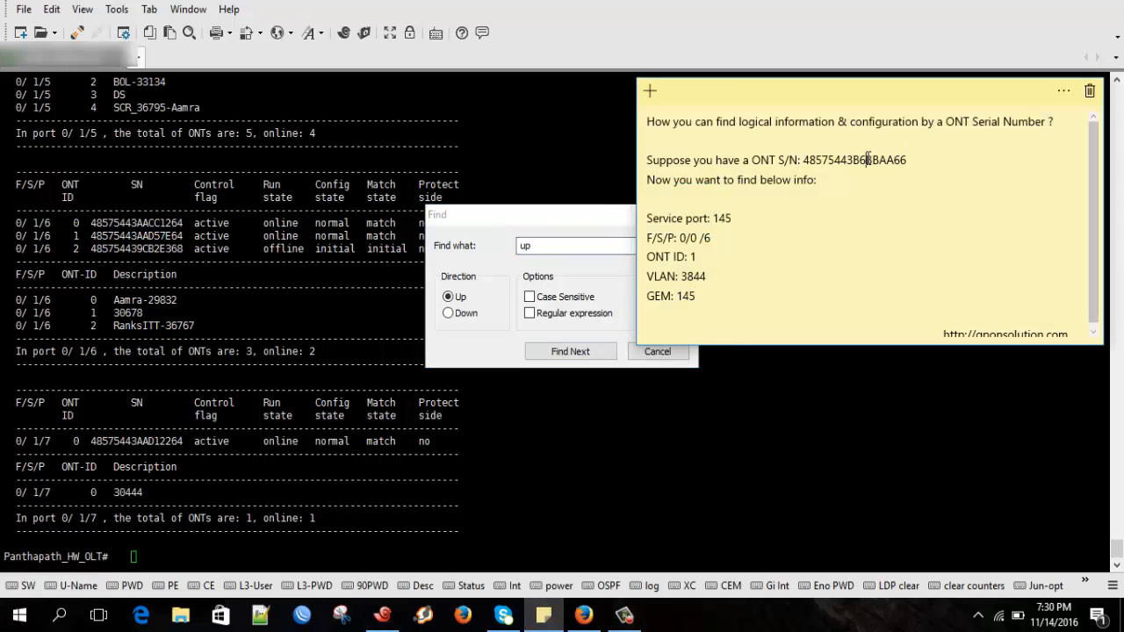
right_click(858, 159)
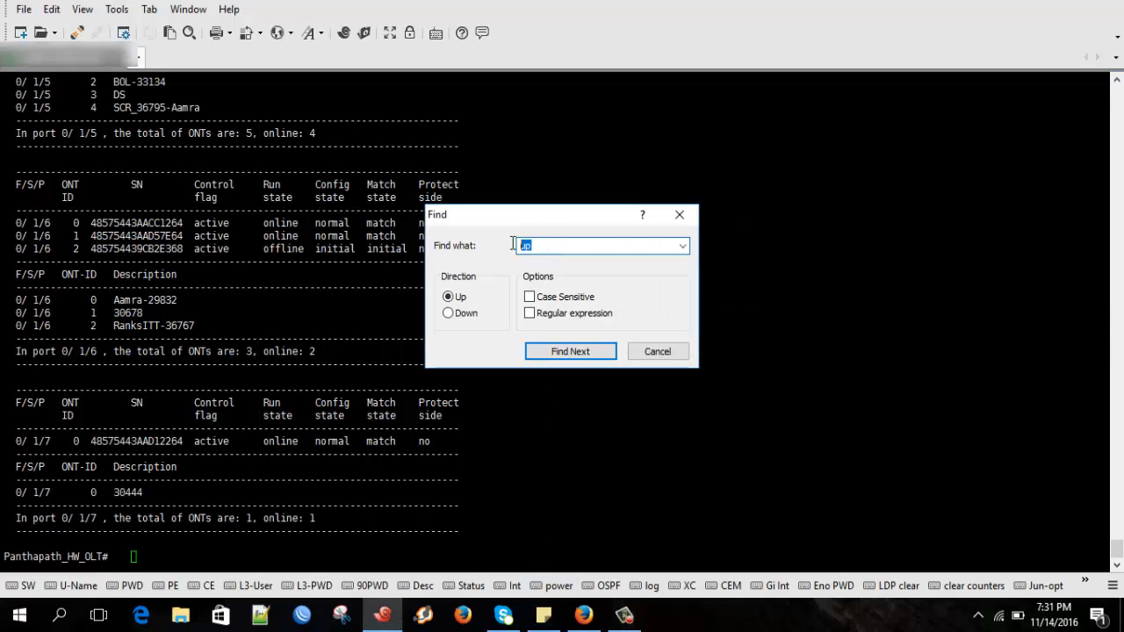
type("48575443B6BBAA66")
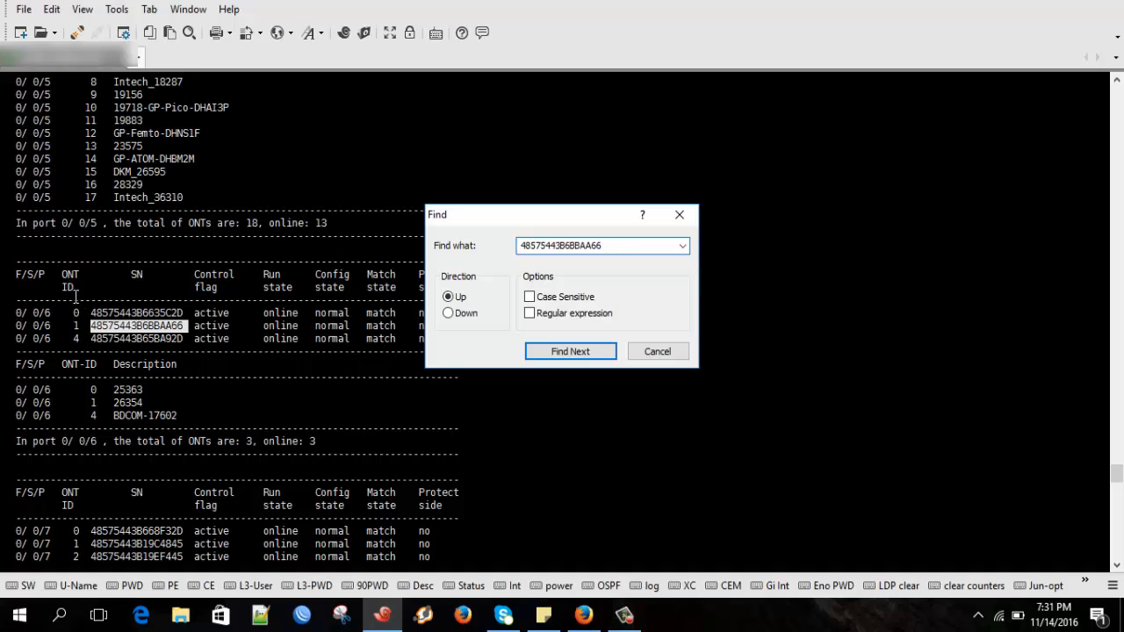
mouse_move(60, 326)
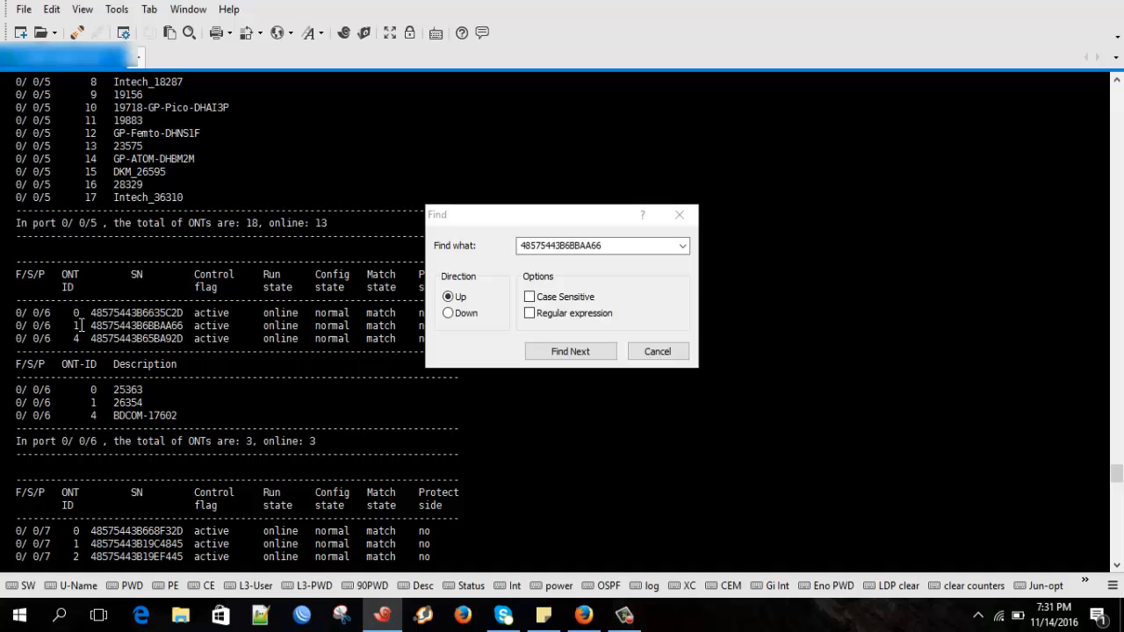
left_click(570, 350)
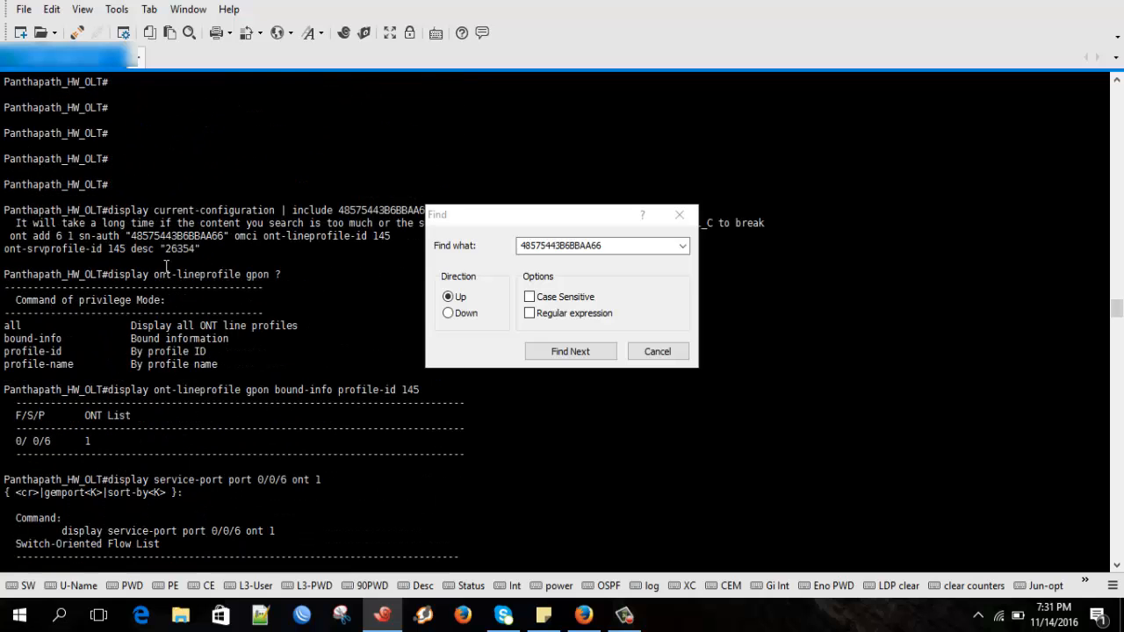
Step: Scroll the terminal to review the bound-info and service-port 145 / VLAN 3844 results
scroll("down", 3)
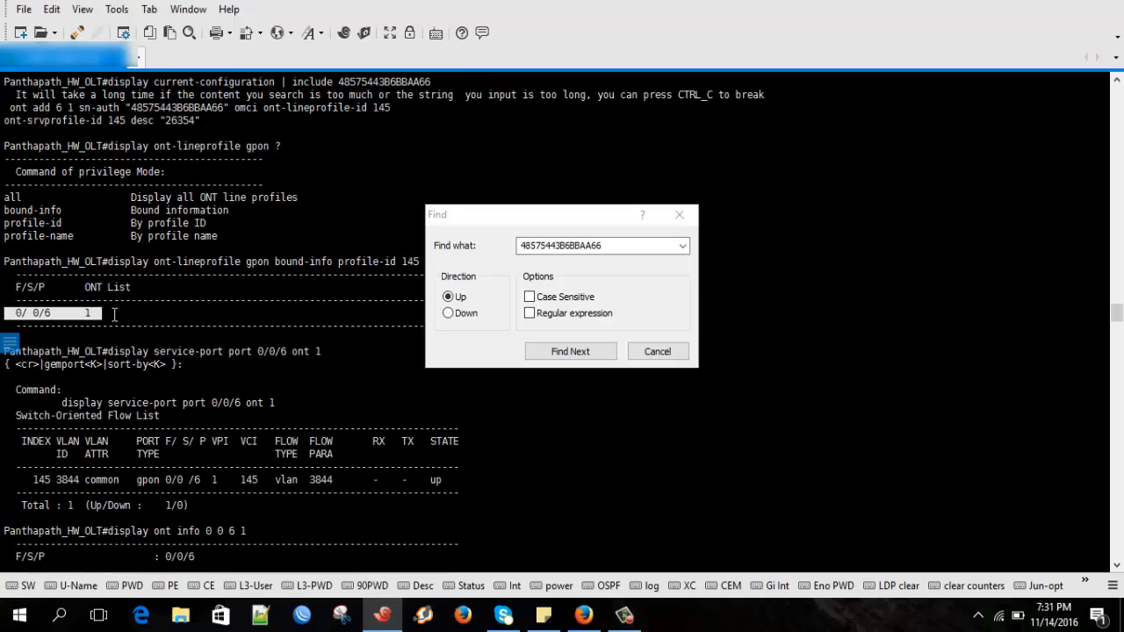